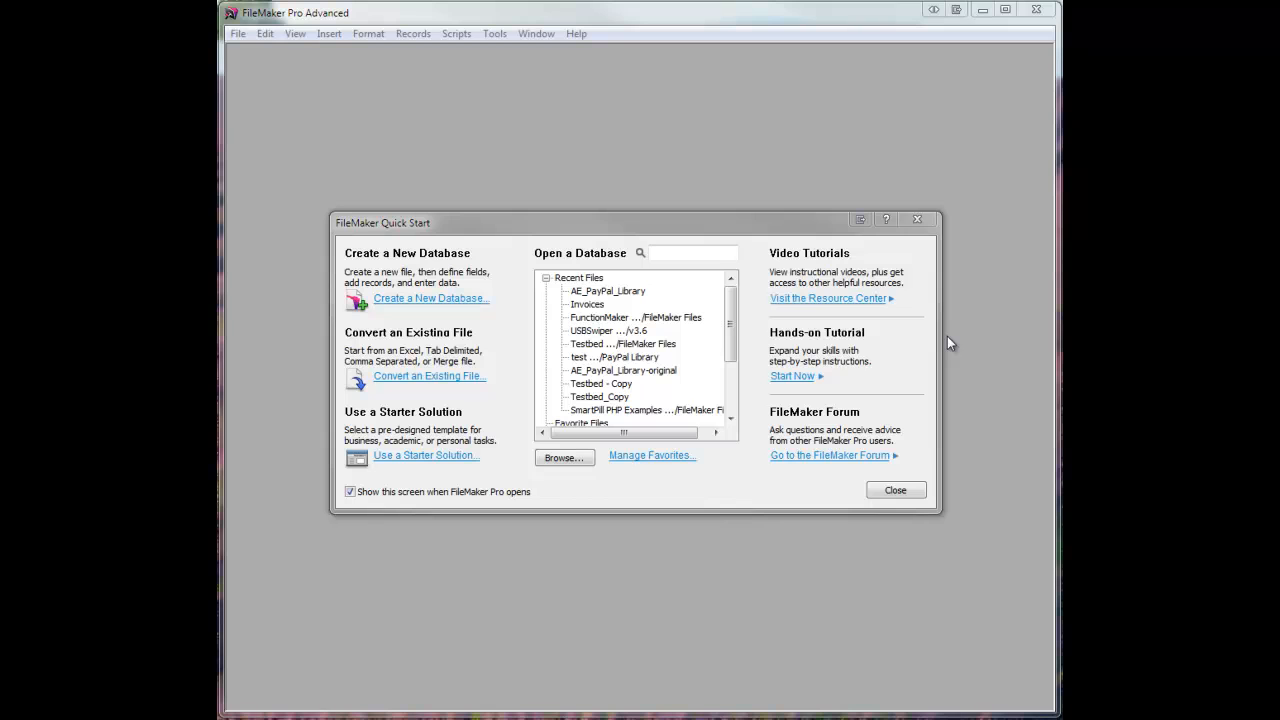
mouse_move(688, 320)
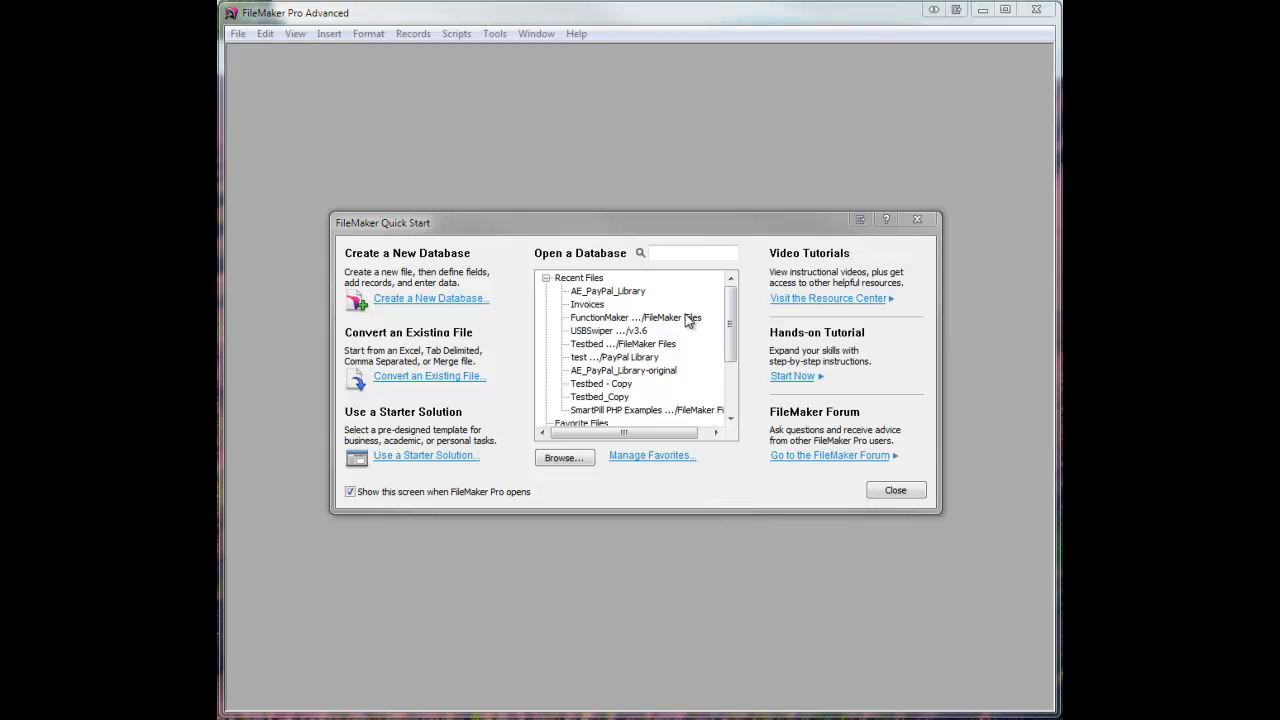
mouse_move(624, 292)
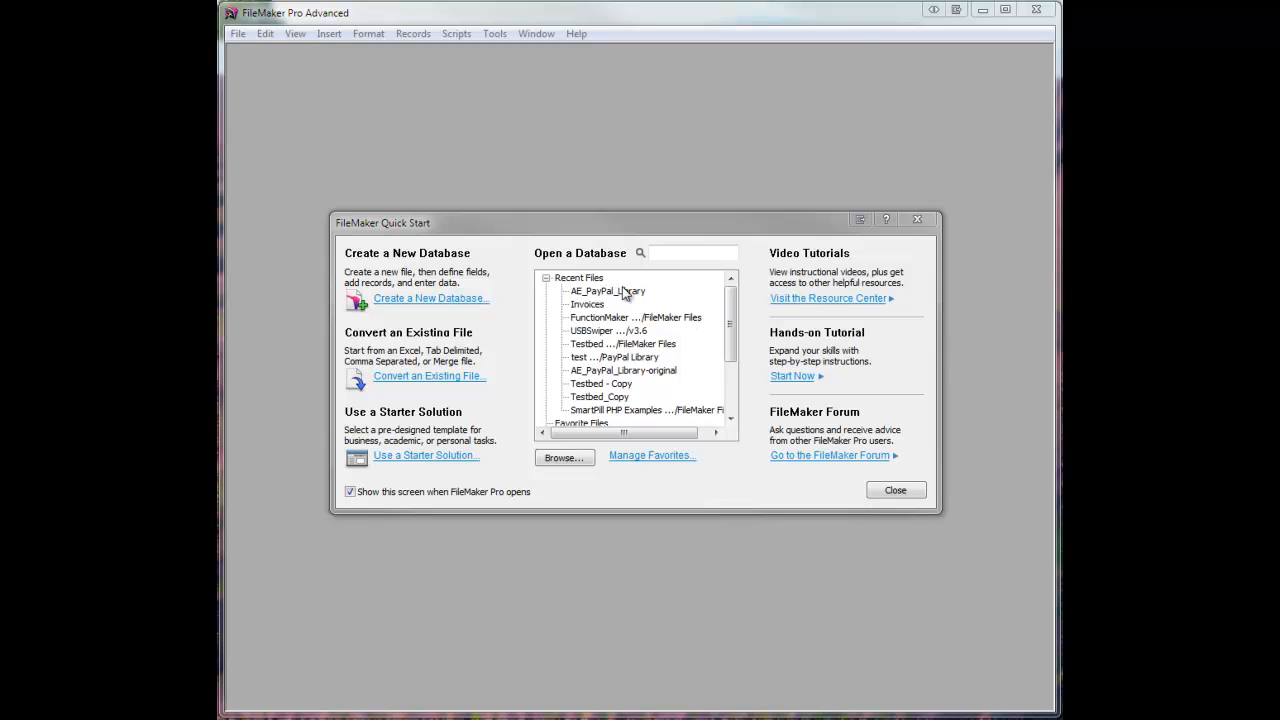
- Select AE_PayPal_Library under Recent Files in the Quick Start screen
left_click(608, 292)
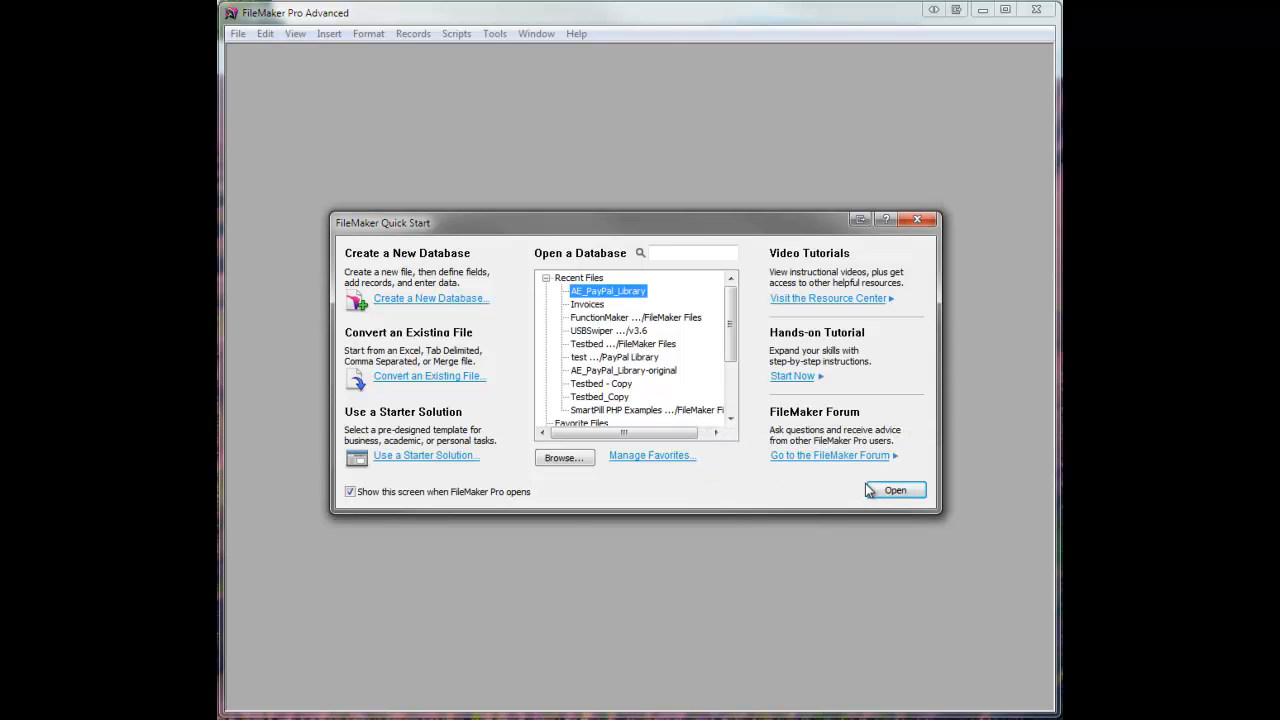
- Open the AE_PayPal_Library database showing its empty PayPal response fields
left_click(892, 490)
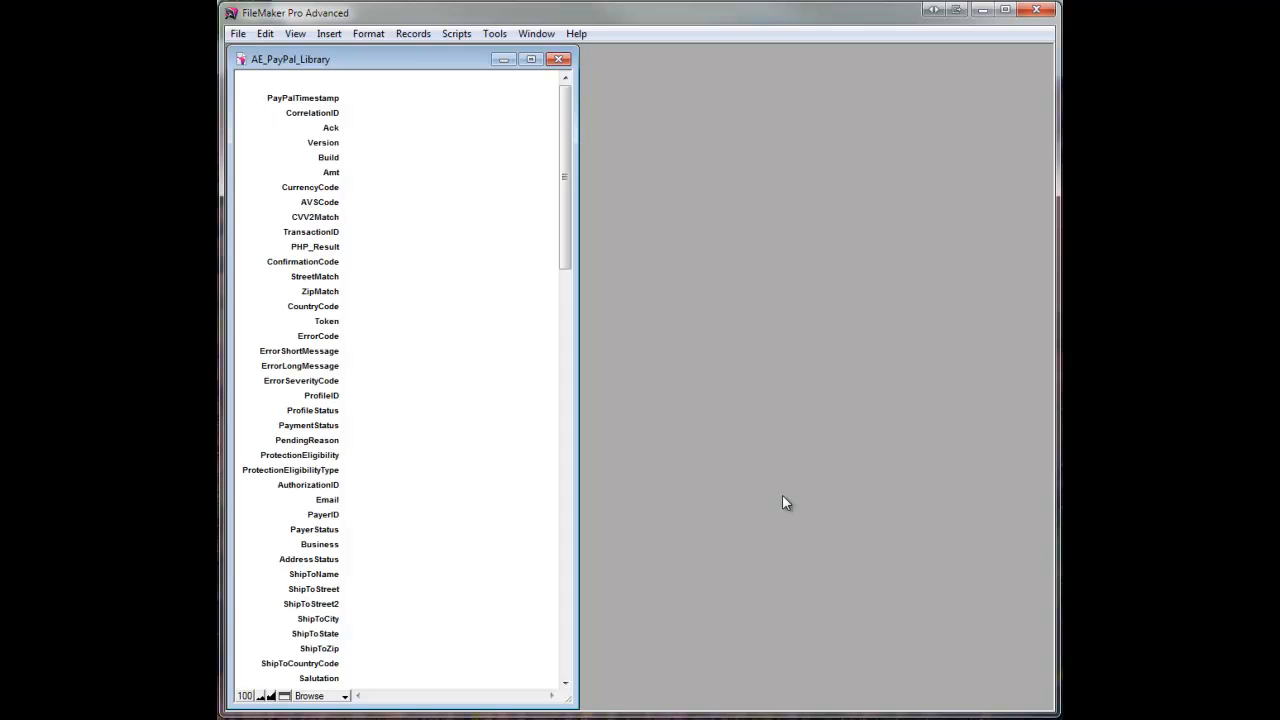
mouse_move(440, 216)
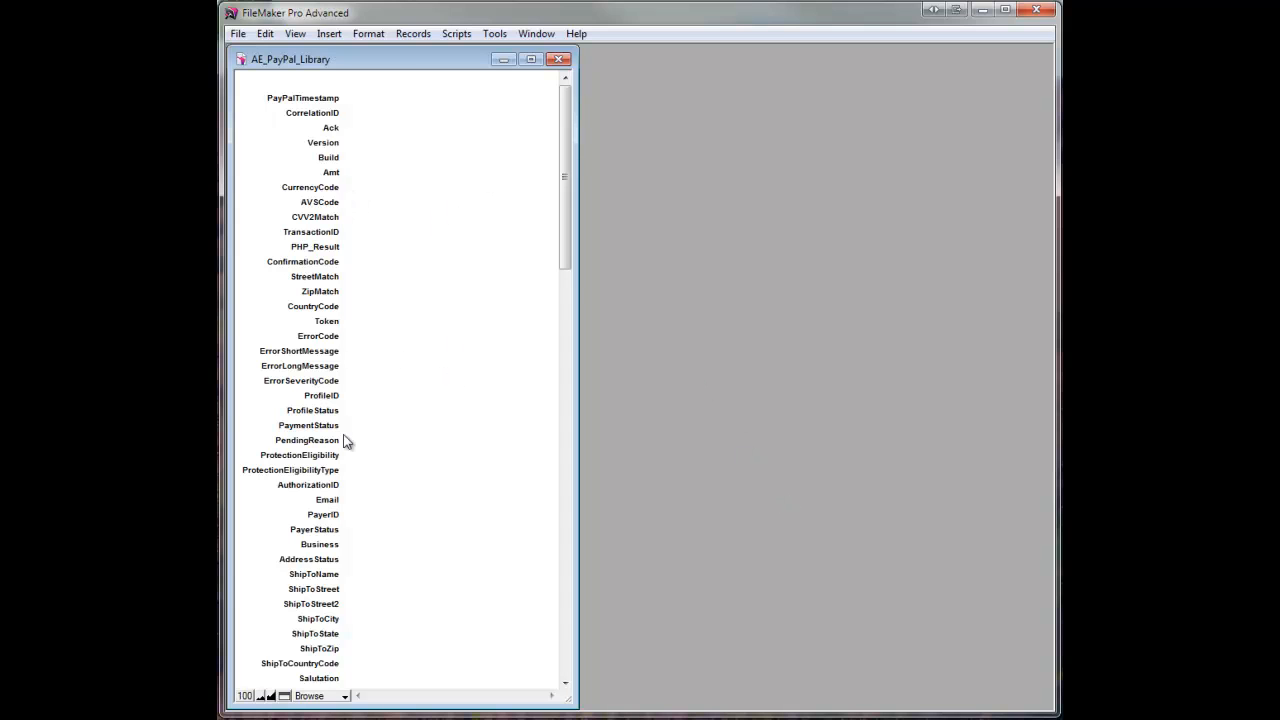
mouse_move(344, 104)
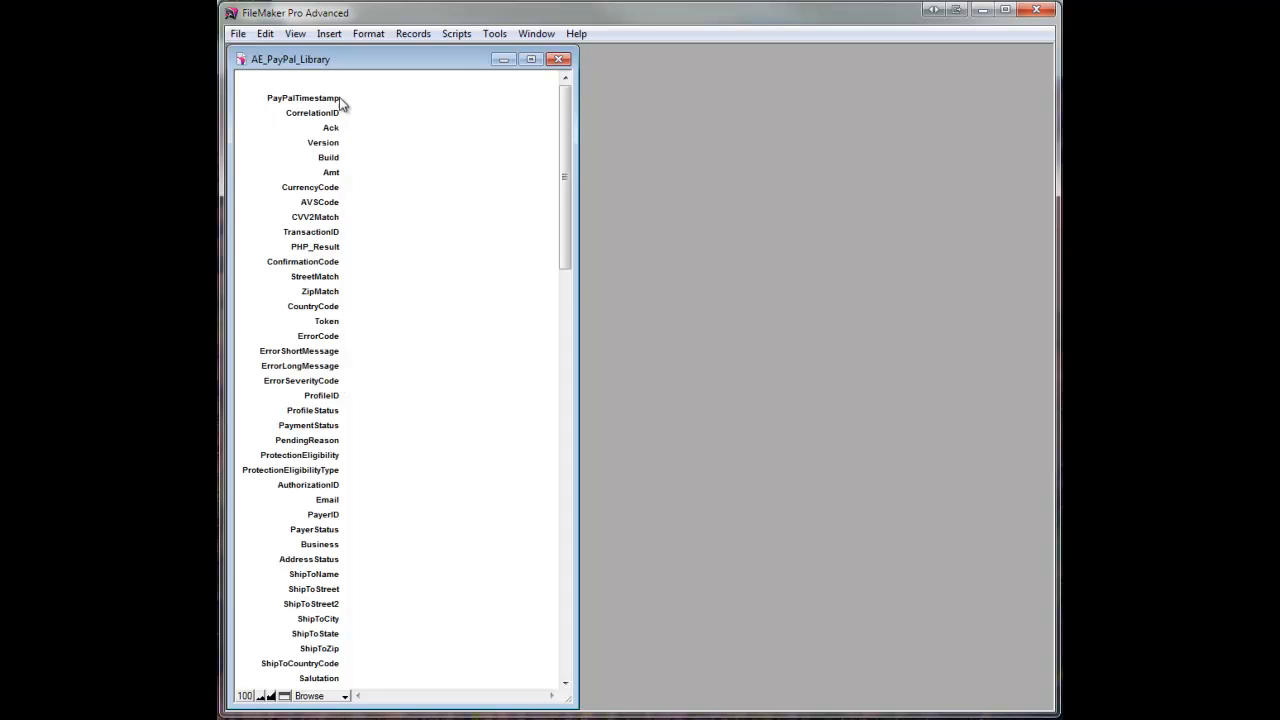
mouse_move(428, 288)
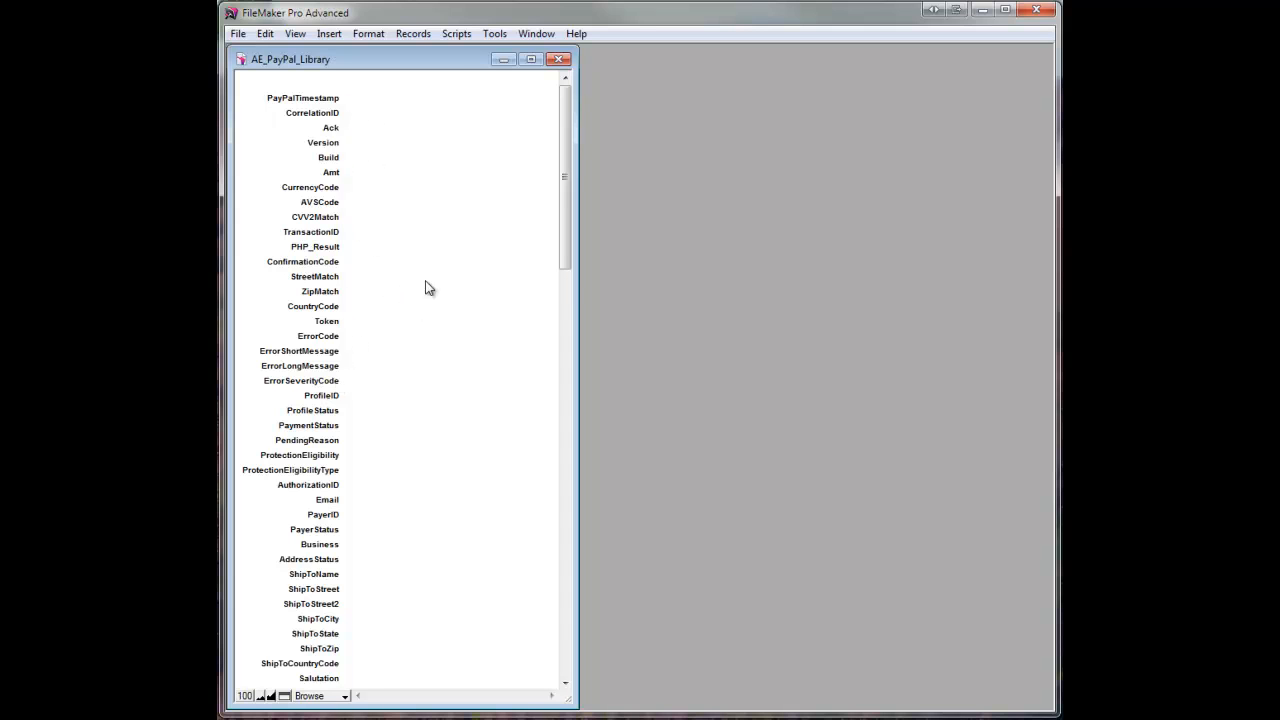
mouse_move(572, 664)
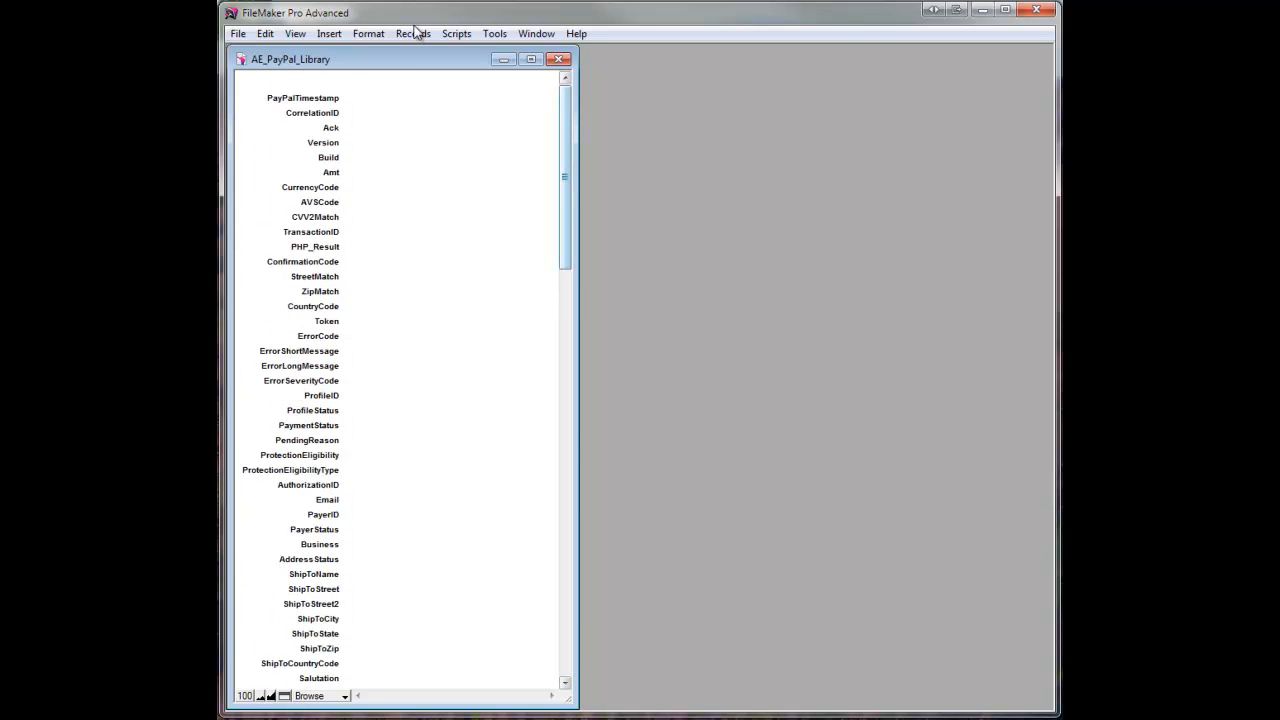
mouse_move(388, 276)
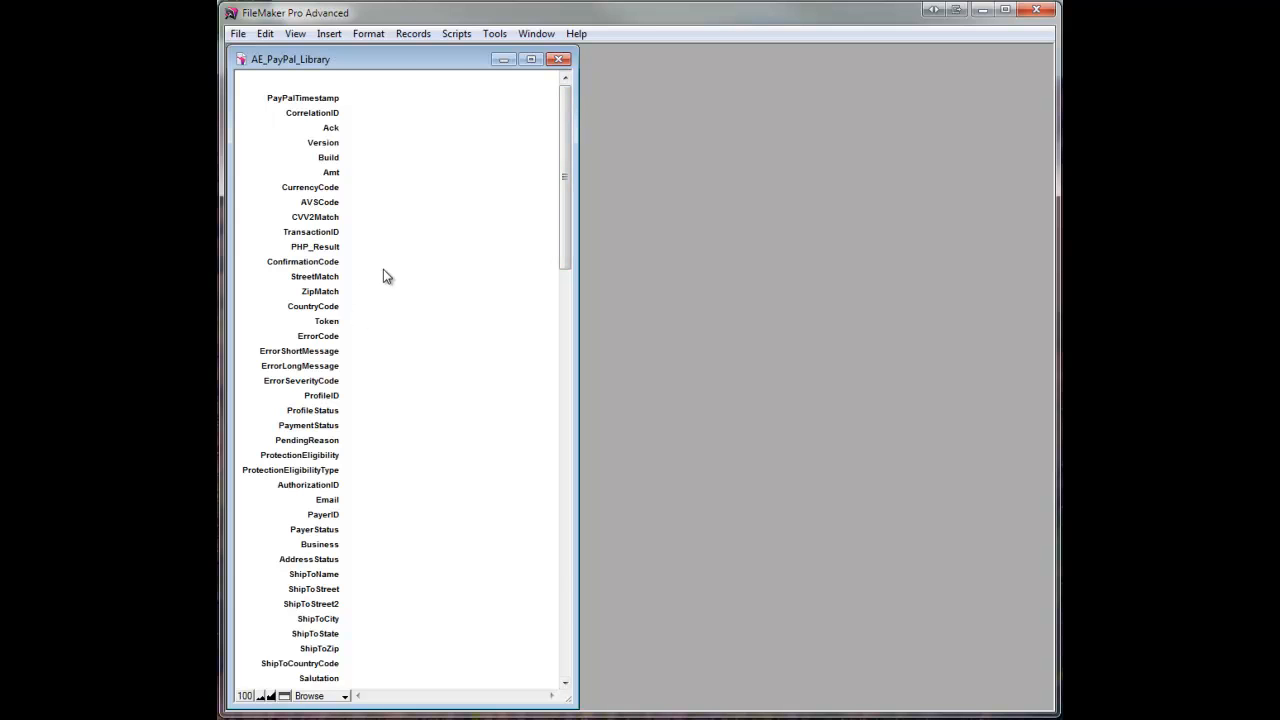
mouse_move(416, 284)
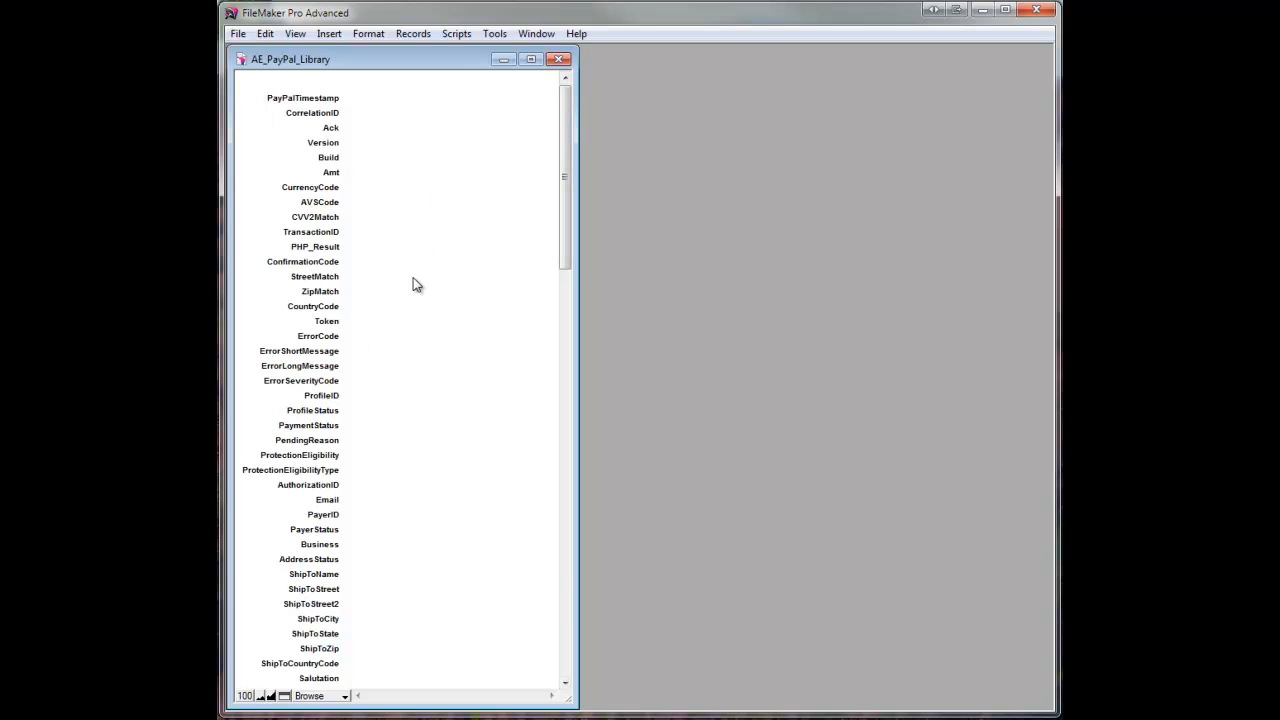
mouse_move(612, 56)
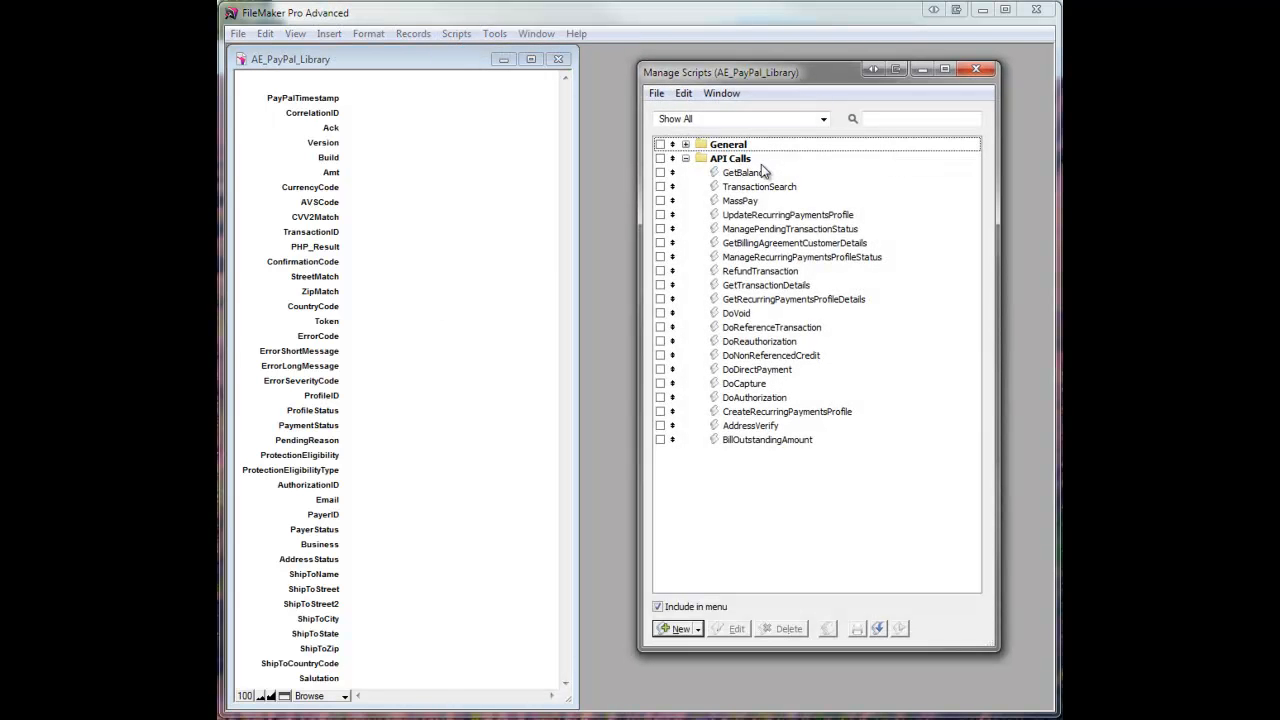
mouse_move(752, 420)
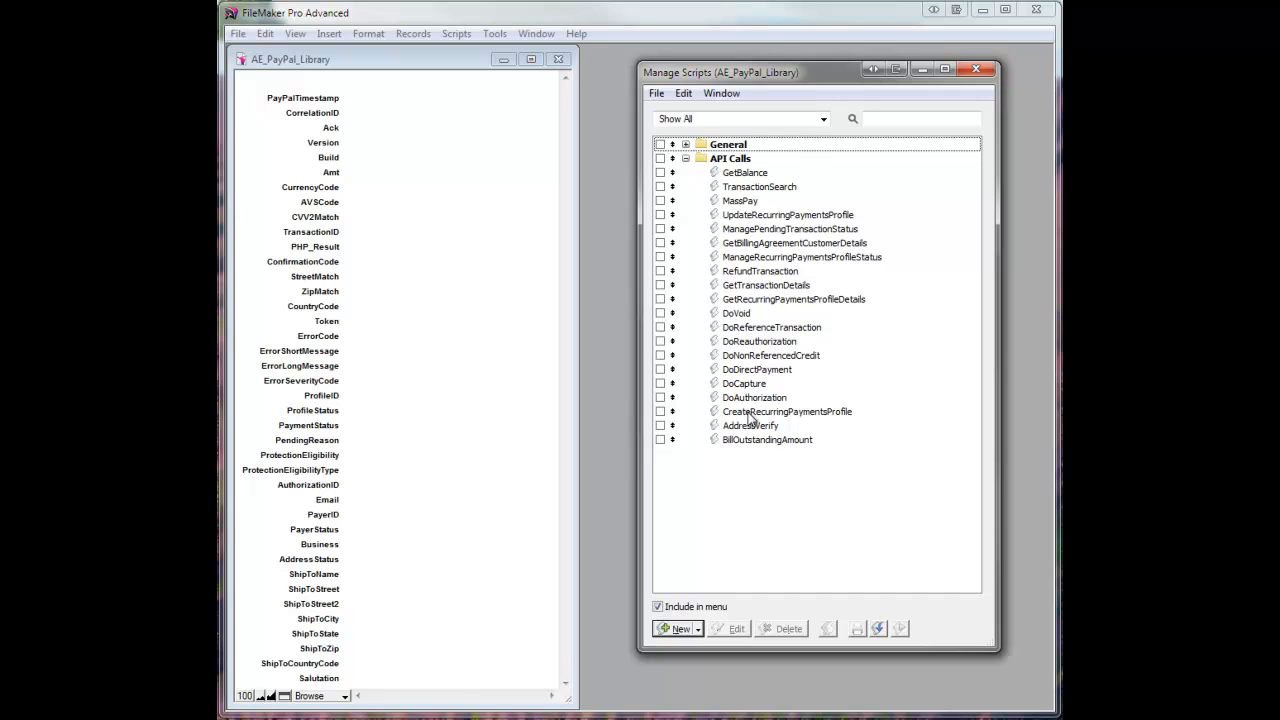
mouse_move(748, 302)
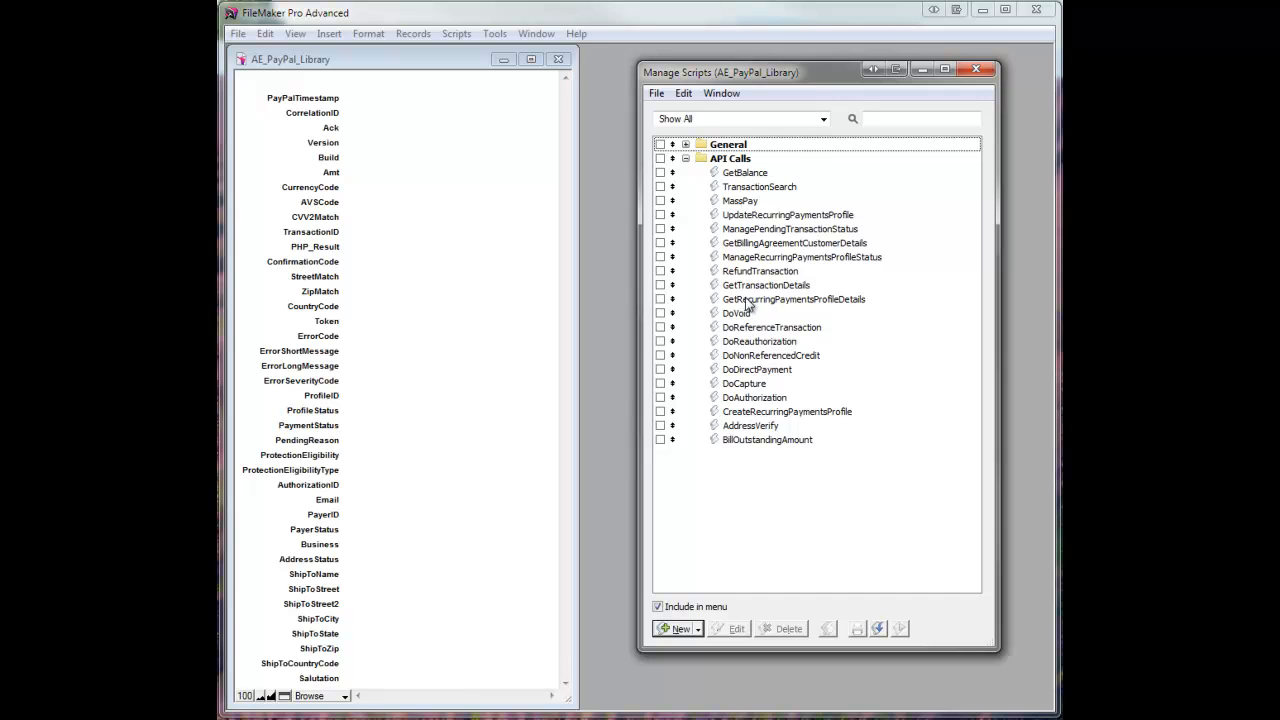
- Open the GetTransactionDetails script under API Calls for editing
left_click(766, 284)
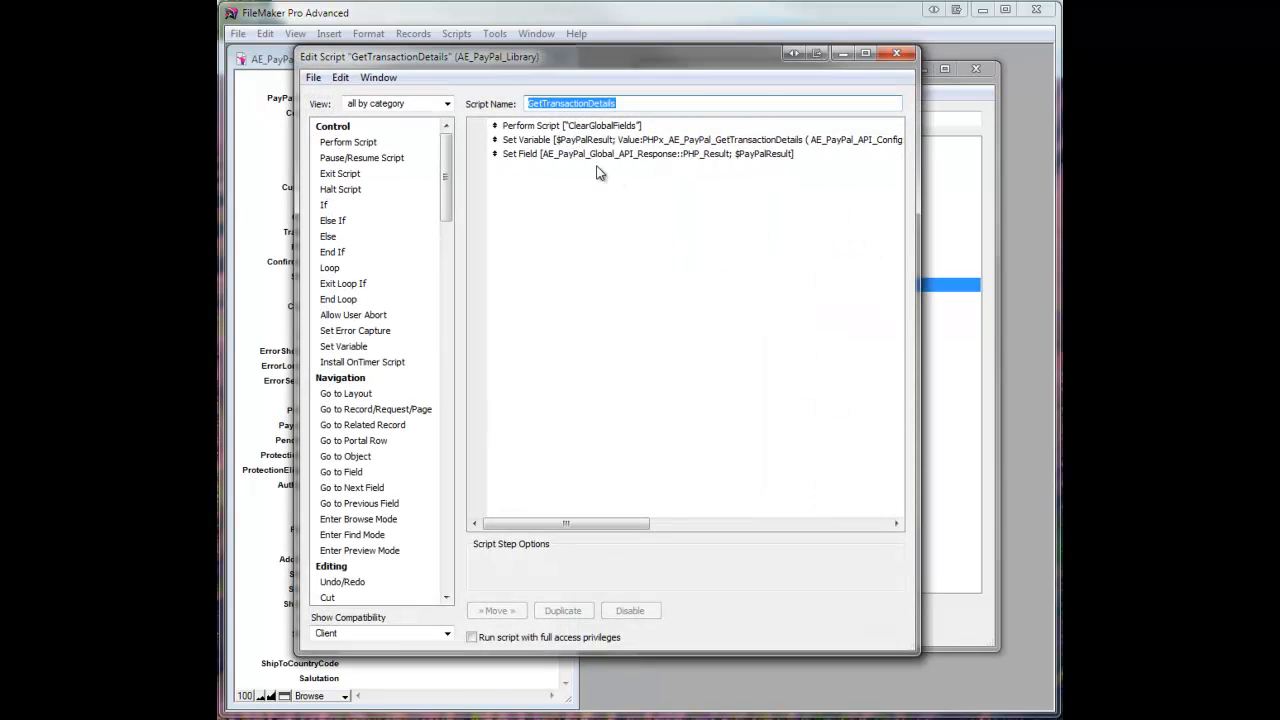
- Open the Set Variable [$PayPalResult] step's options showing its name and value
left_click(572, 124)
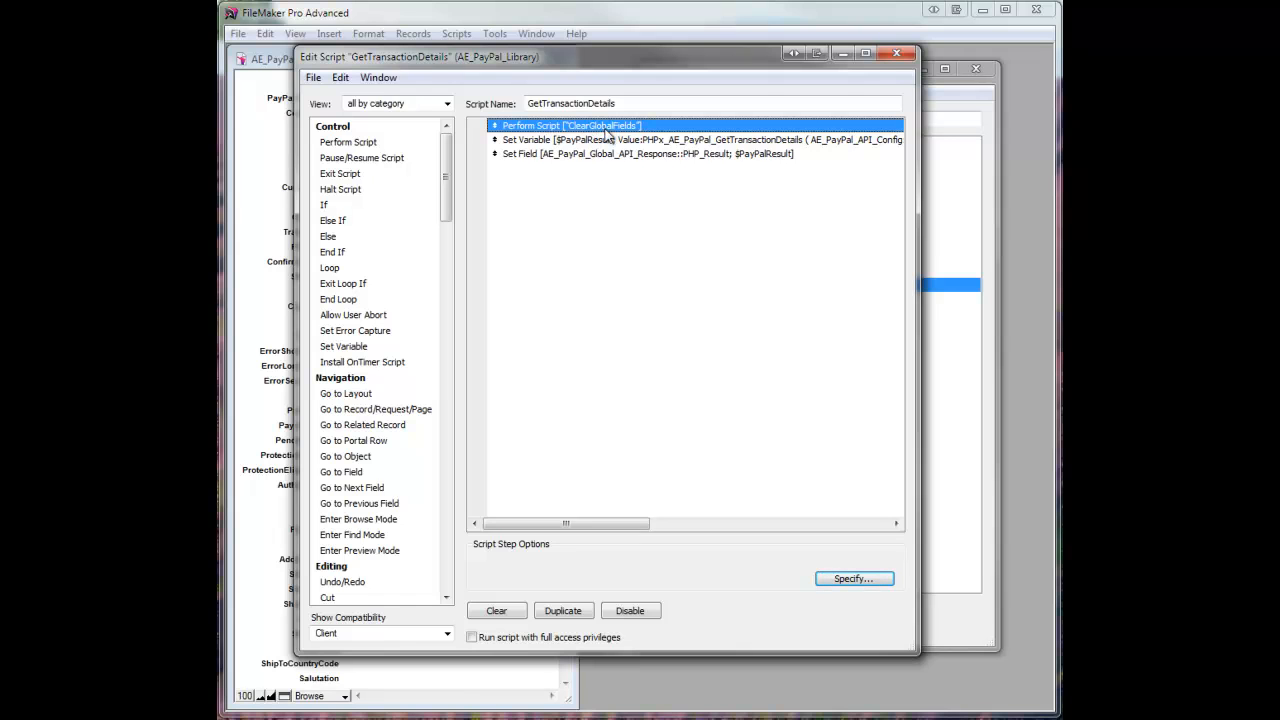
mouse_move(614, 176)
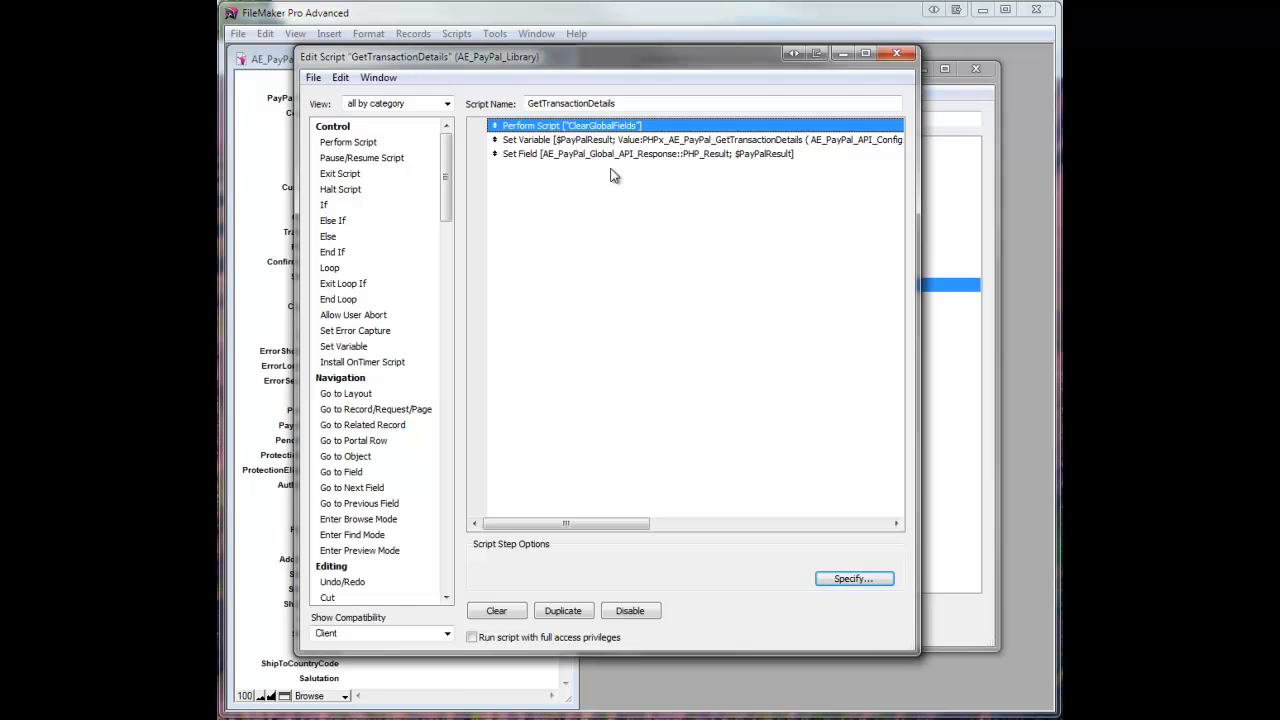
mouse_move(546, 150)
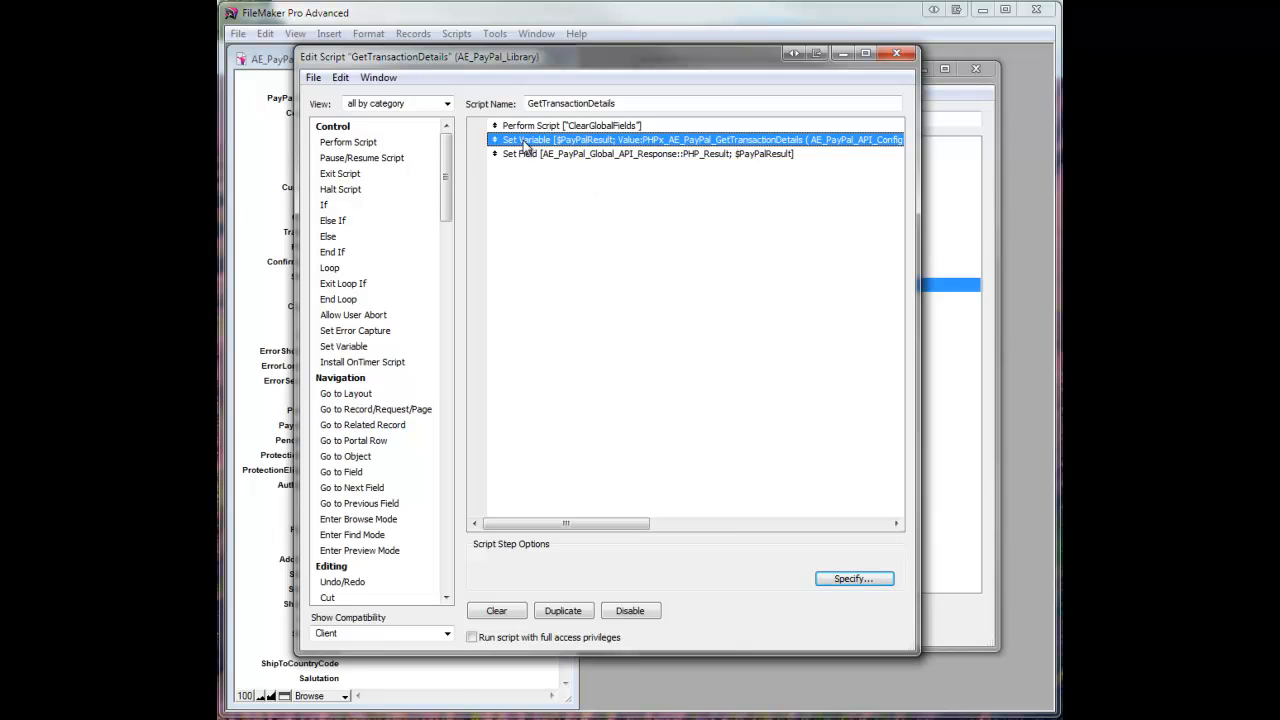
mouse_move(584, 148)
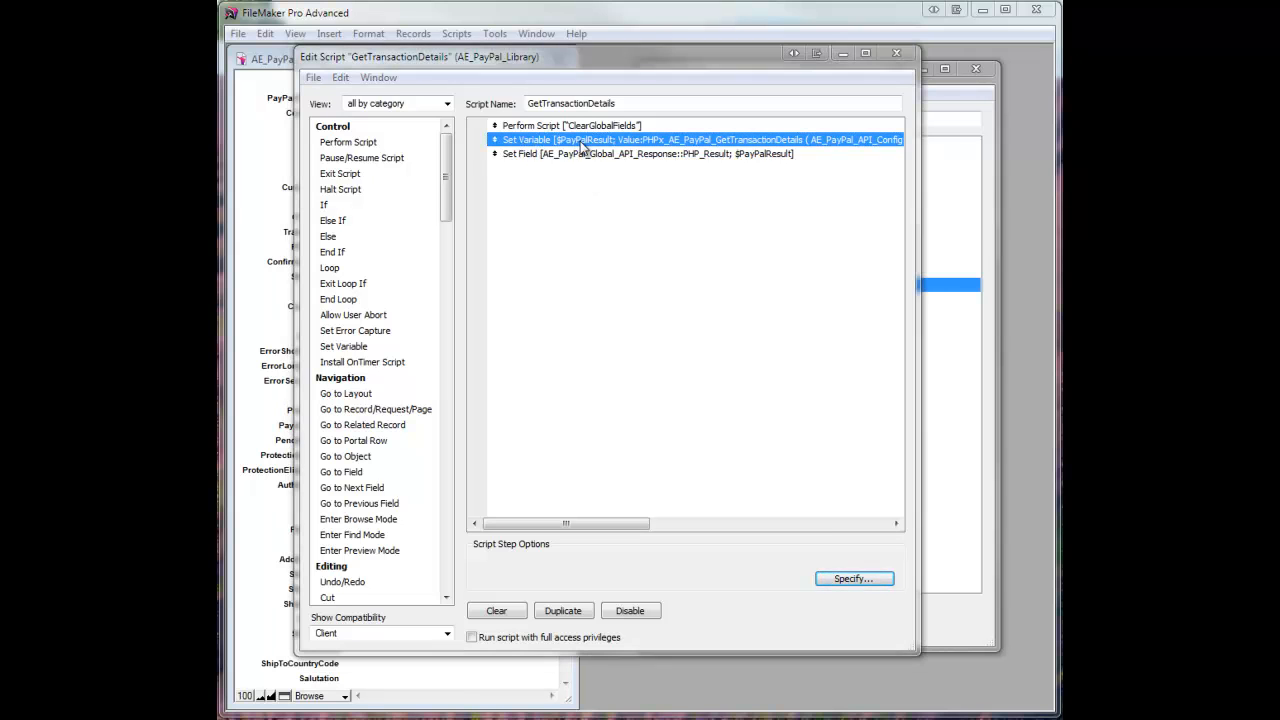
double_click(684, 140)
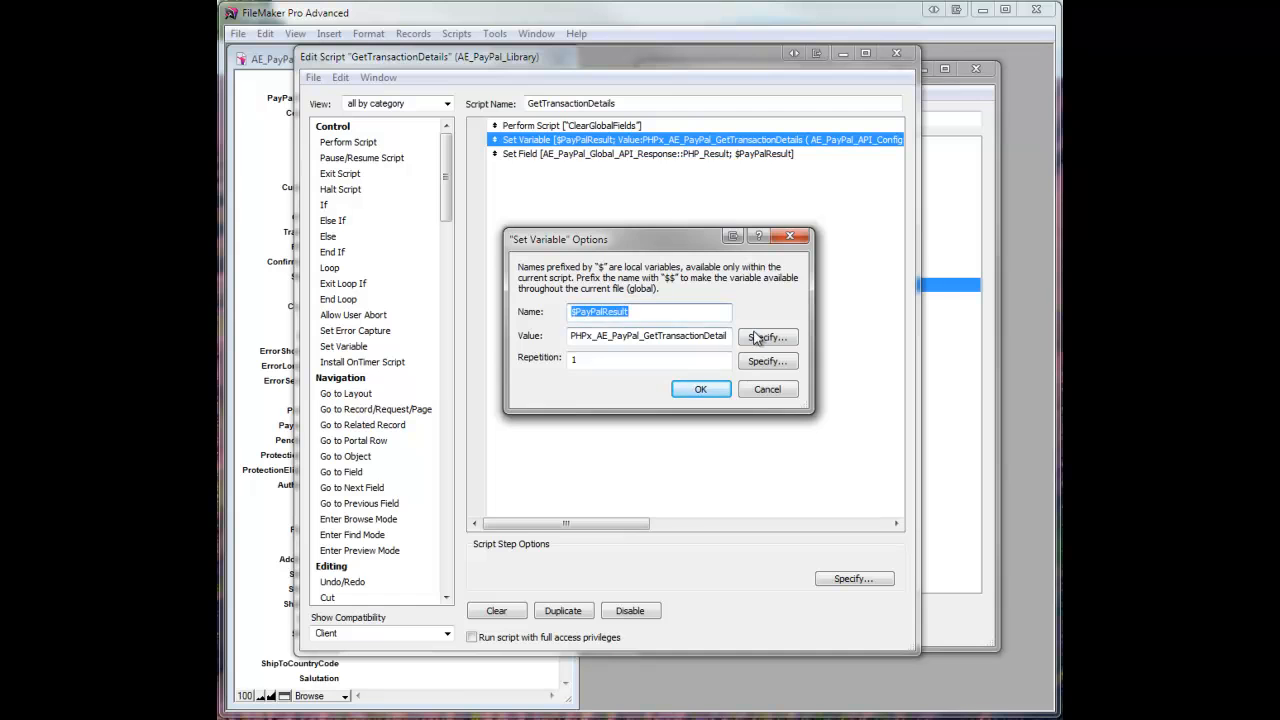
- Open the $PayPalResult calculation and select the PHPx_AE_PayPal_GetTransactionDetails function name
left_click(768, 336)
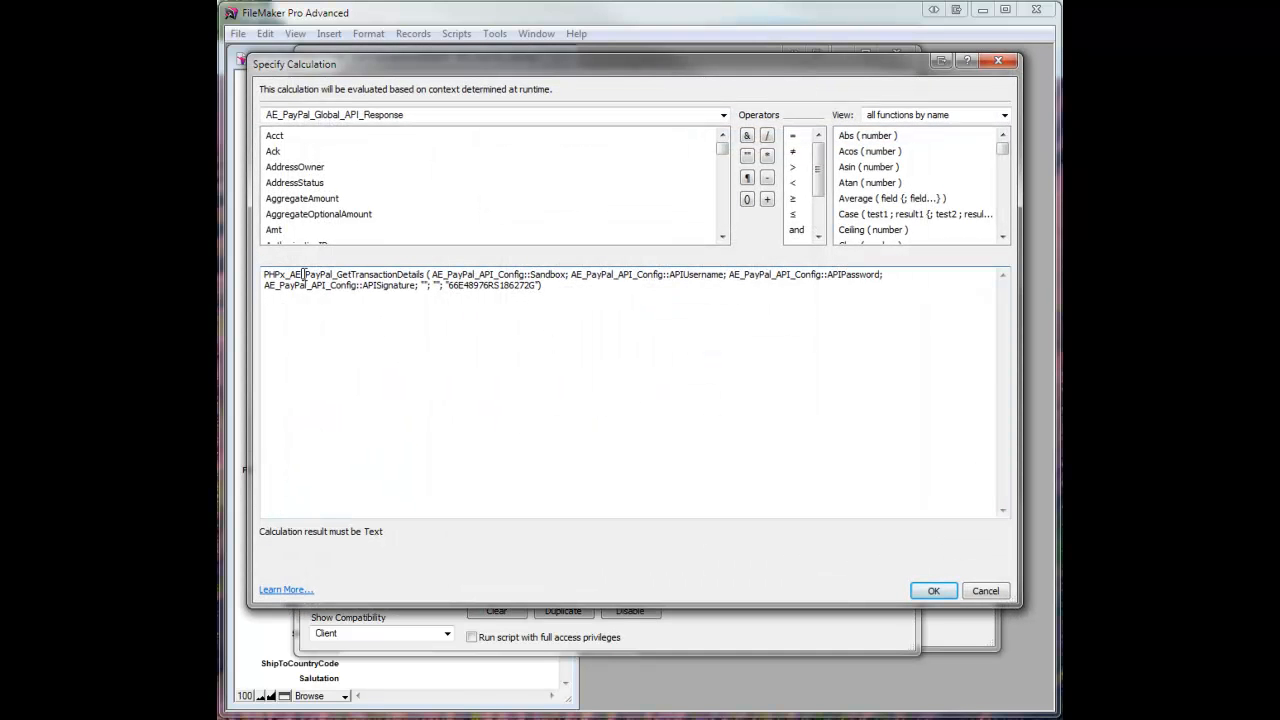
double_click(344, 274)
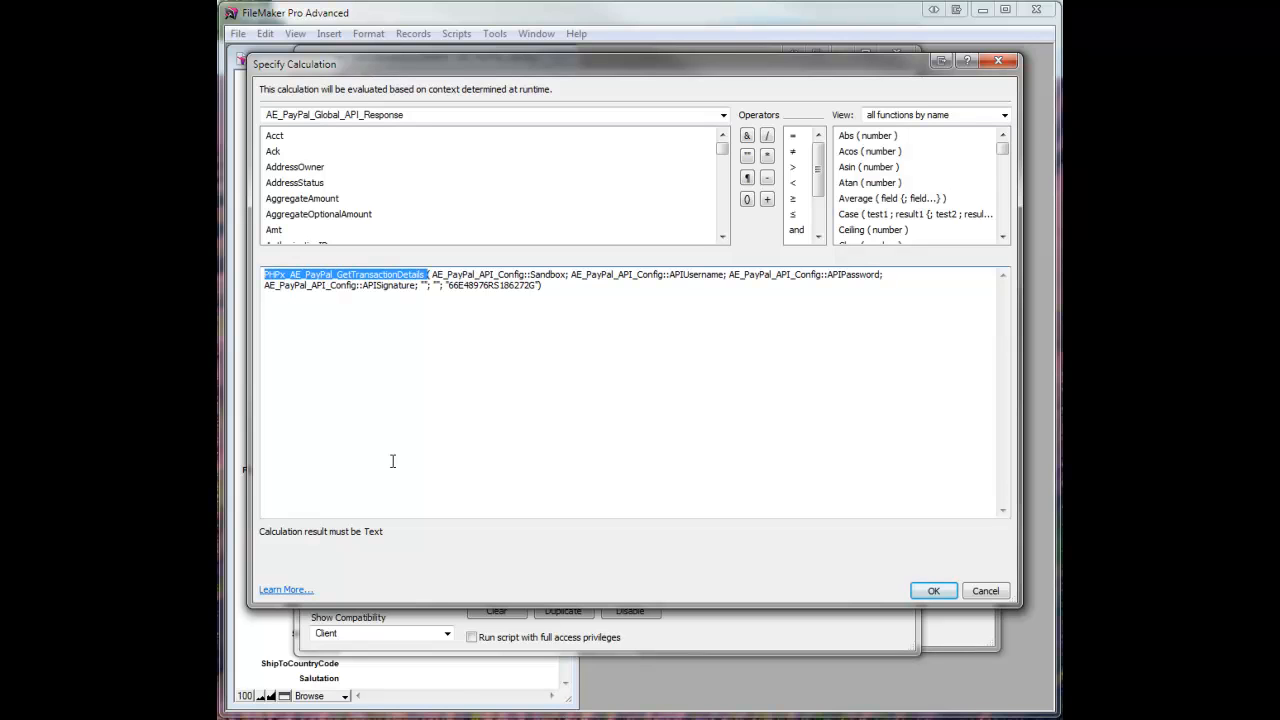
mouse_move(688, 272)
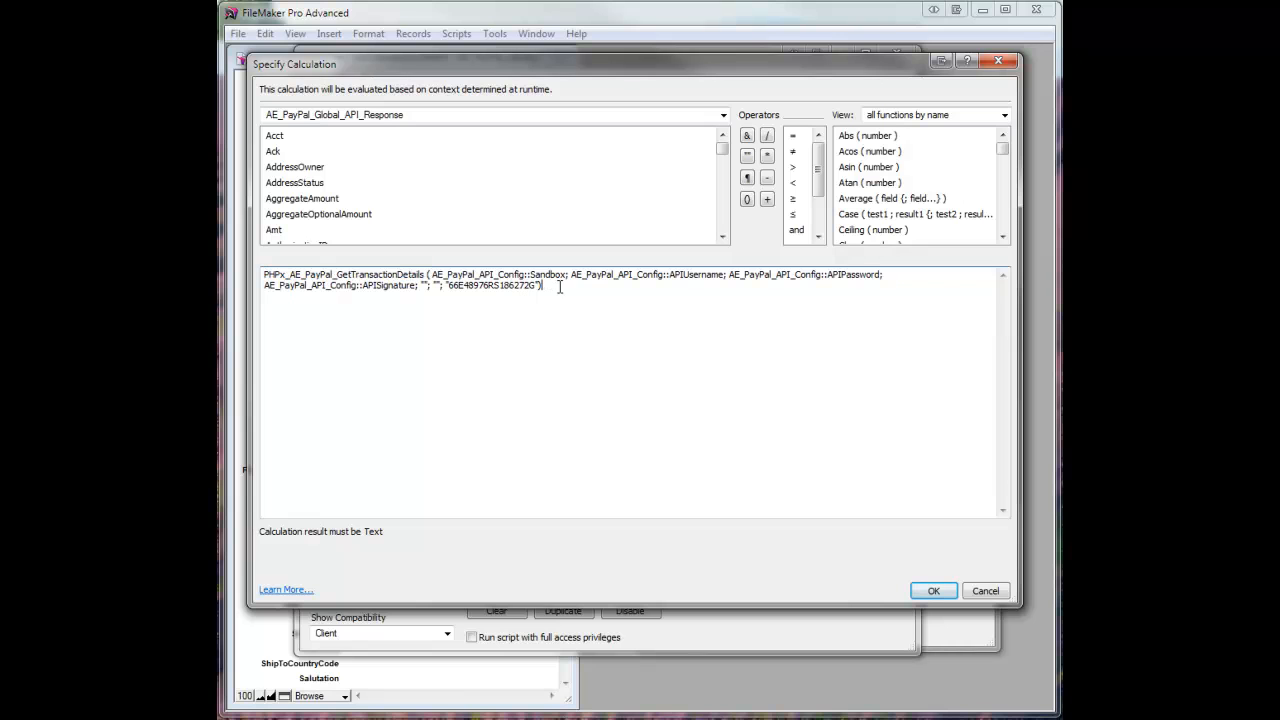
mouse_move(956, 160)
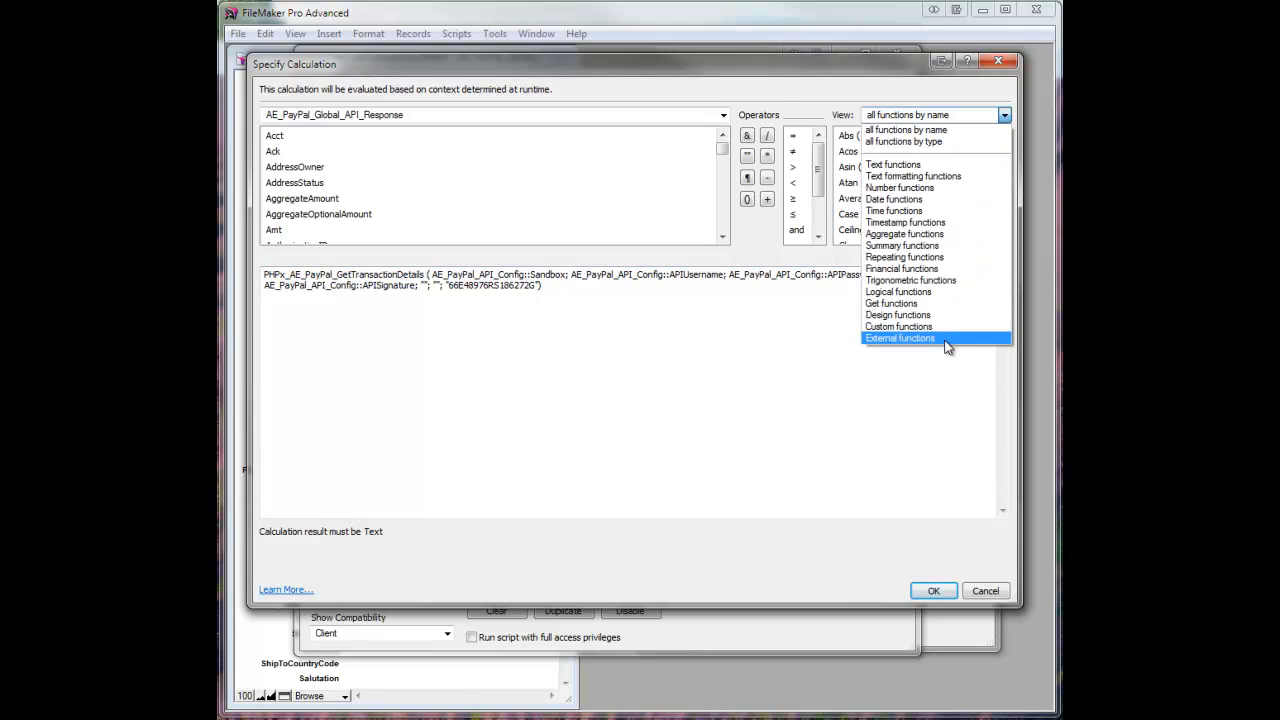
- Insert a second PHPx_AE_PayPal_GetTransactionDetails call from the external plug-in functions list
left_click(900, 338)
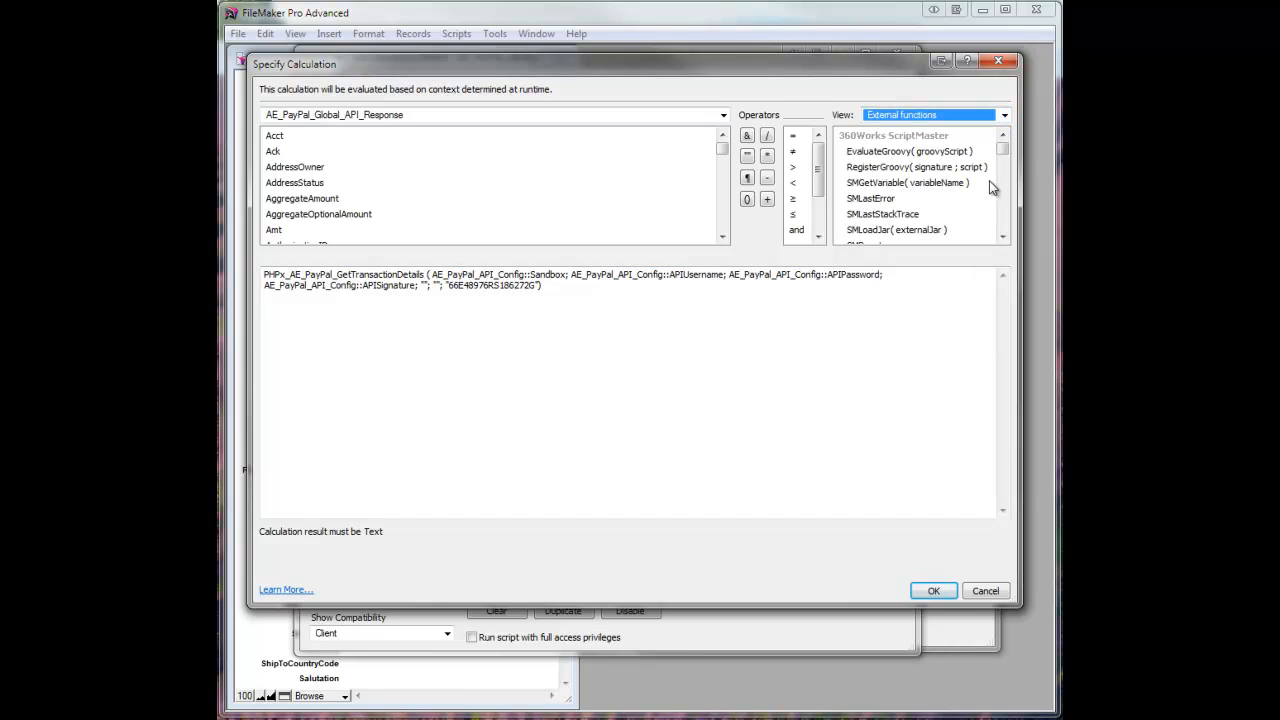
left_click(1002, 200)
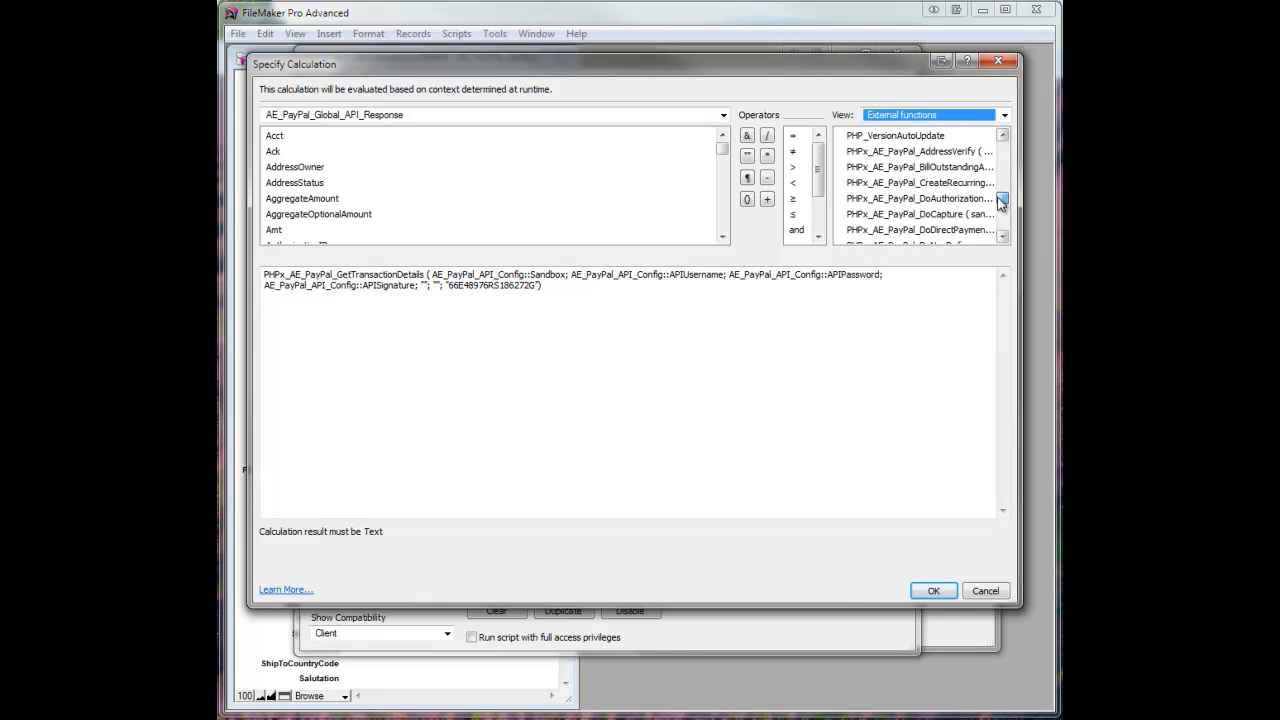
left_click(1002, 204)
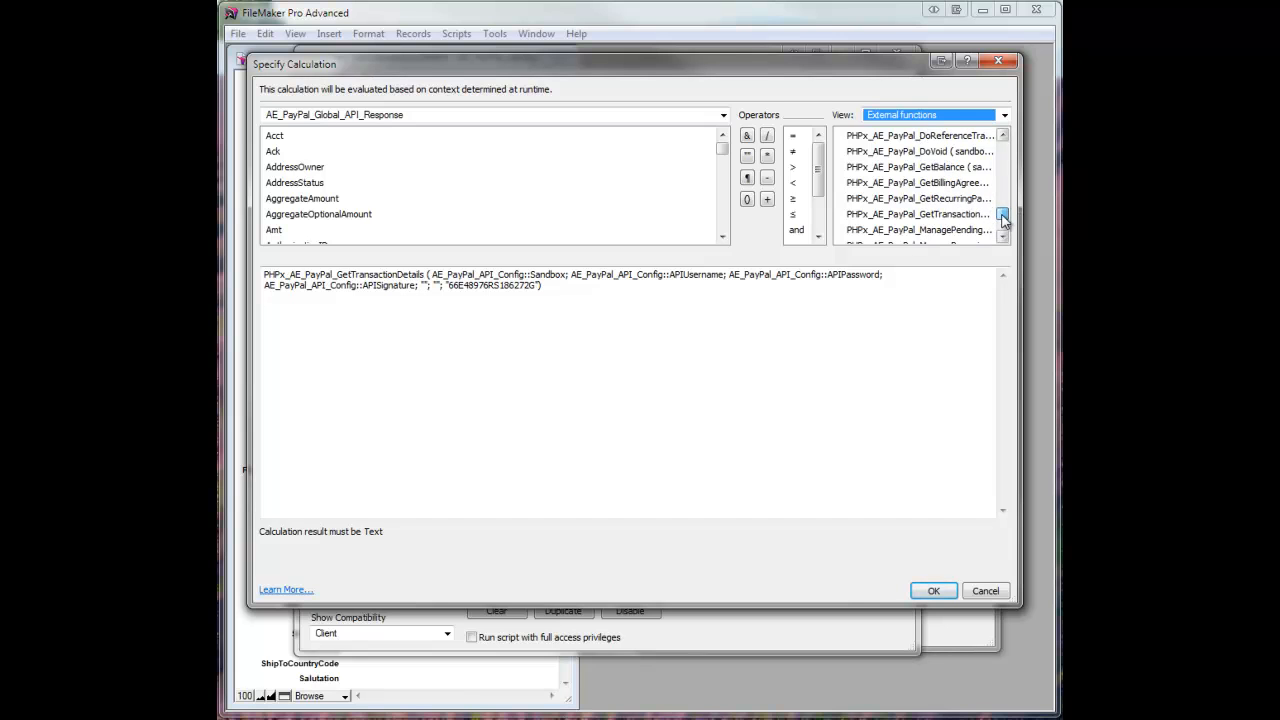
double_click(916, 212)
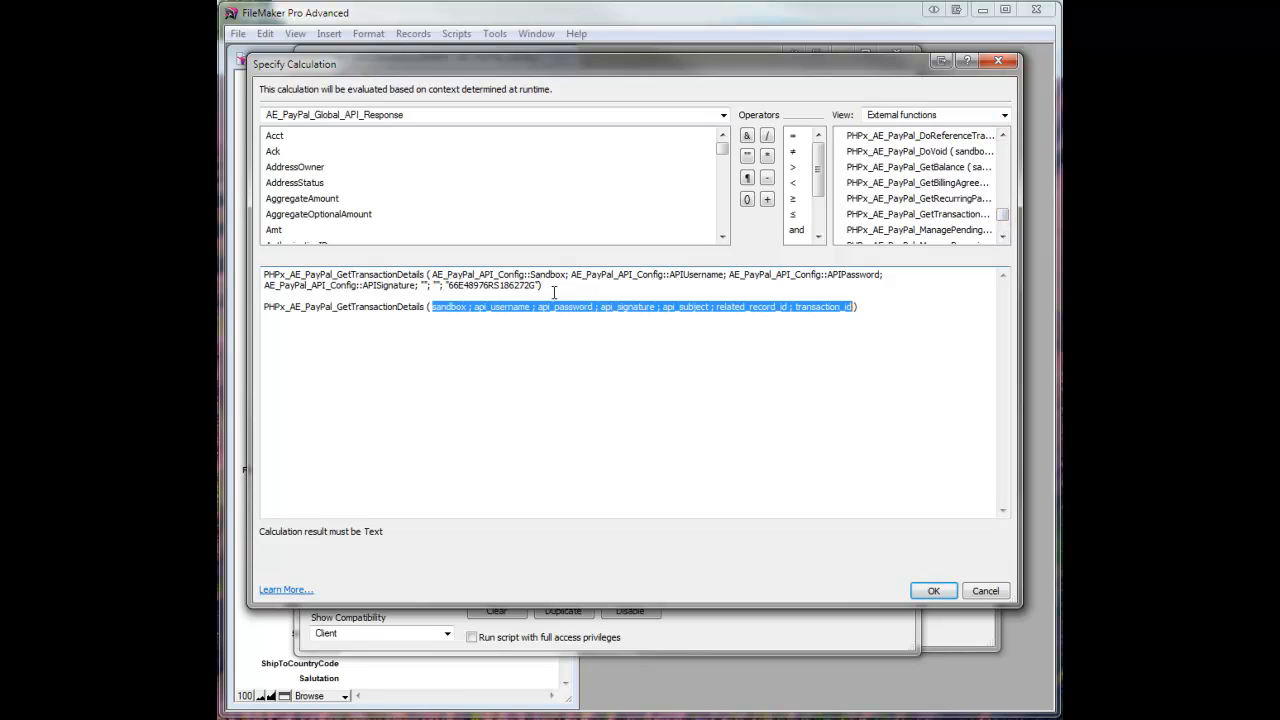
mouse_move(652, 408)
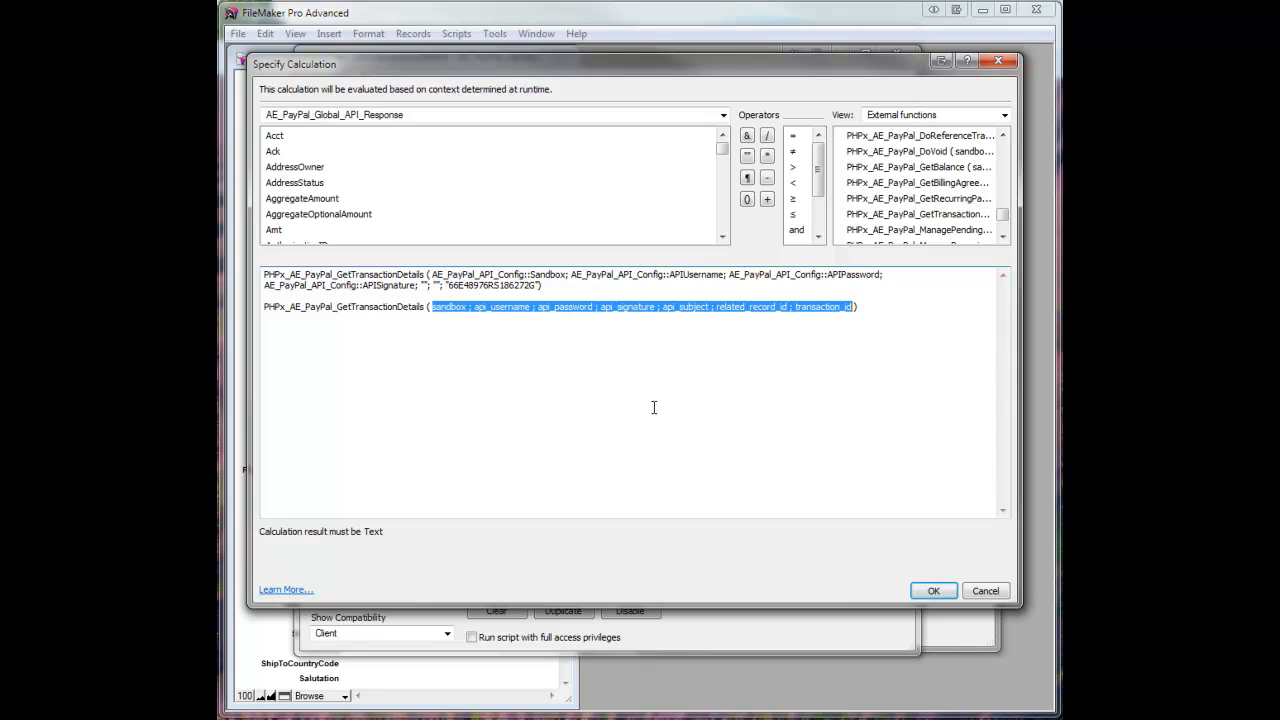
mouse_move(654, 404)
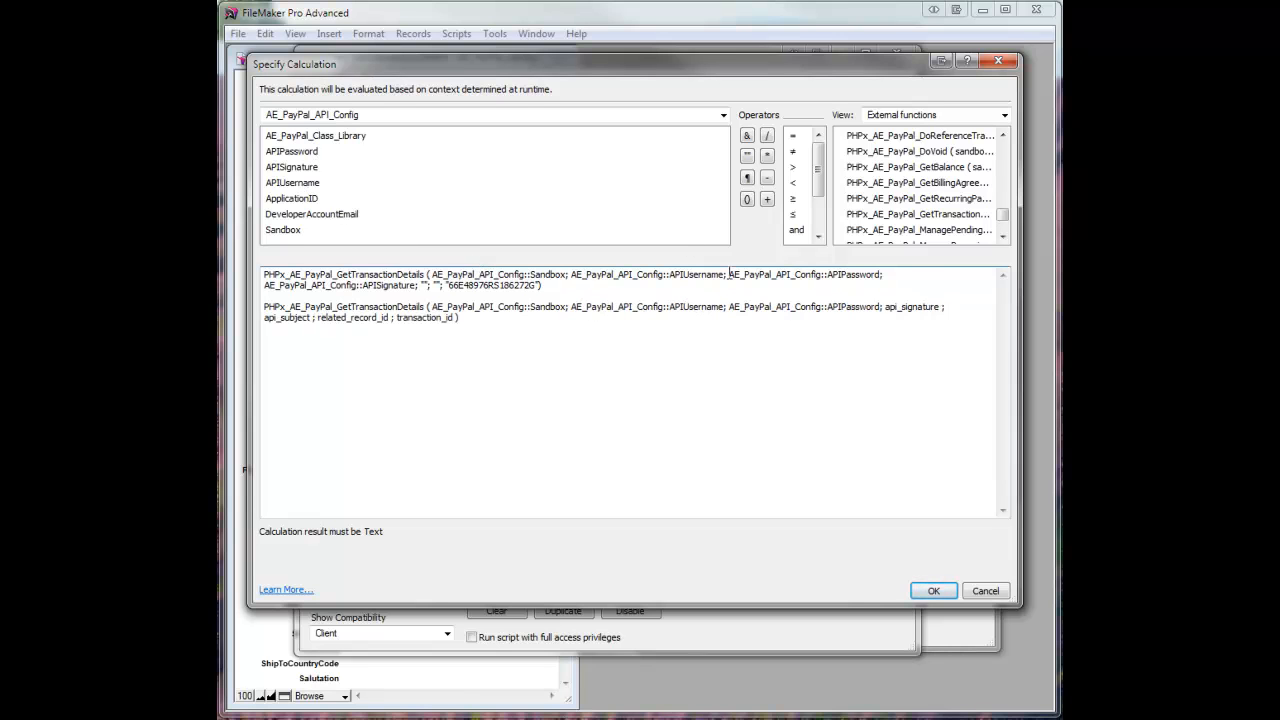
- Pass AE_PayPal_API_Config::APISignature and empty api_subject and related_record_id values, then accept the calculation
double_click(910, 306)
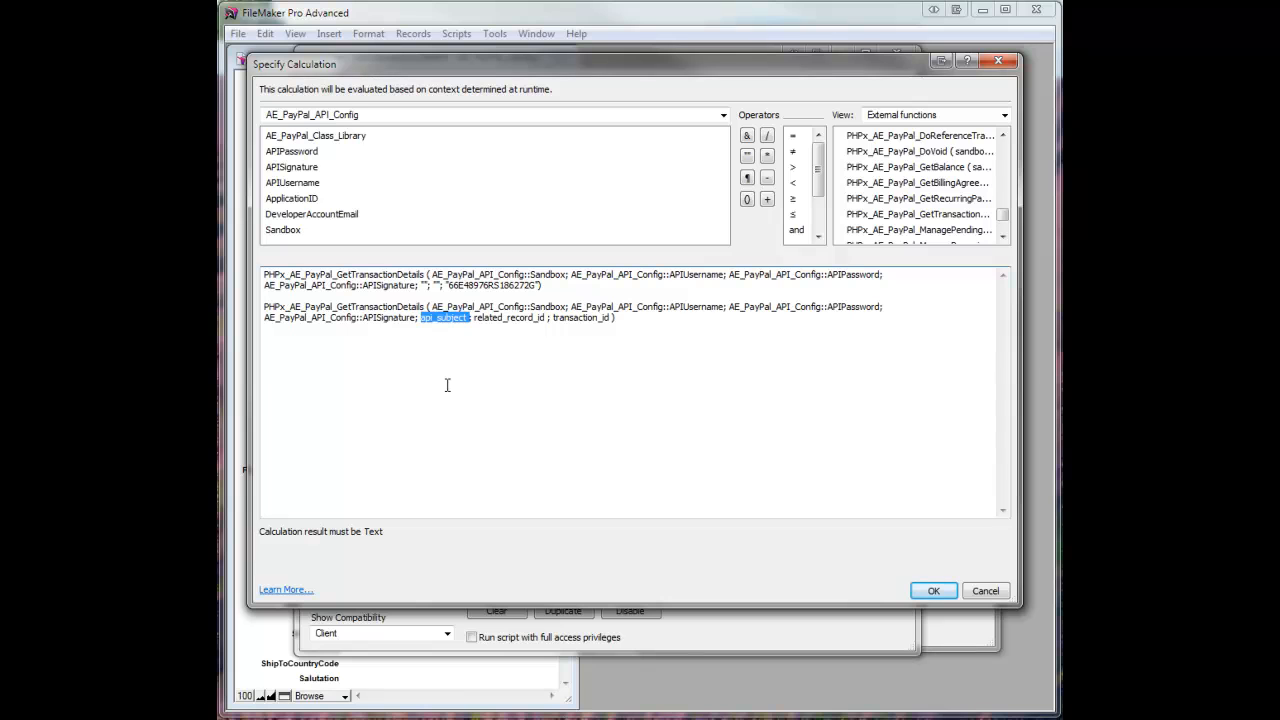
key("Delete")
type("\"\"")
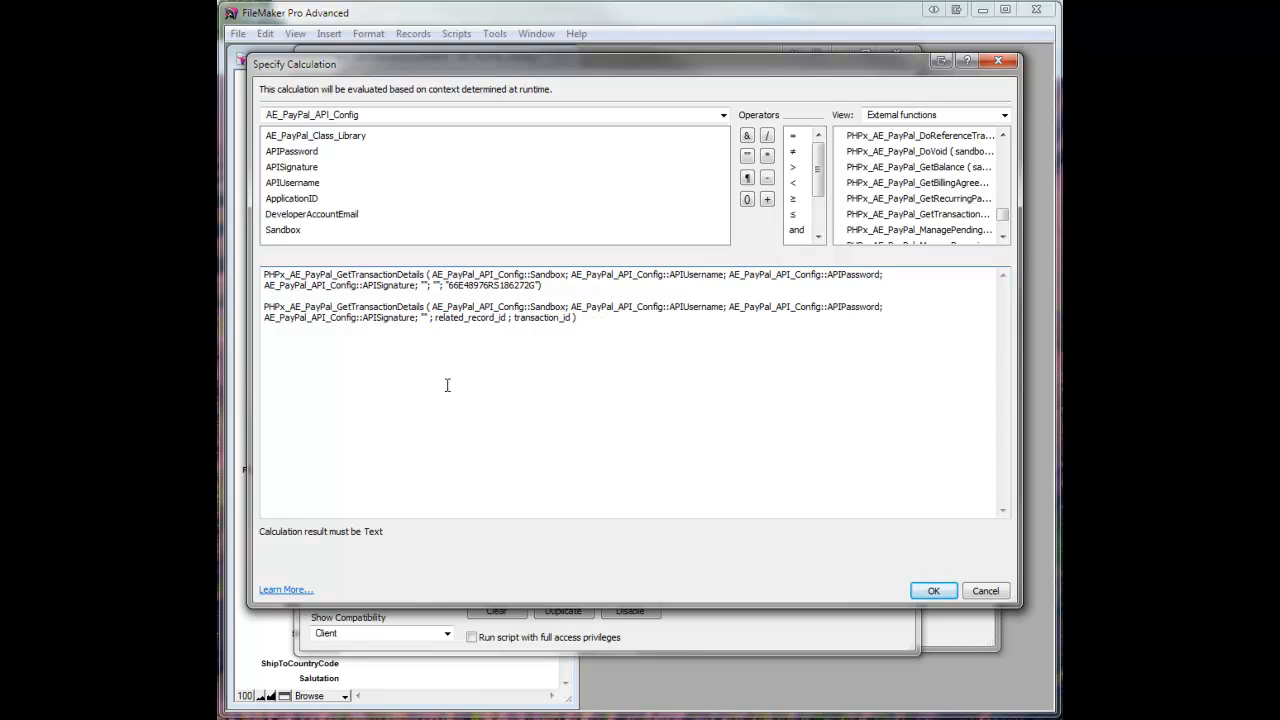
double_click(470, 316)
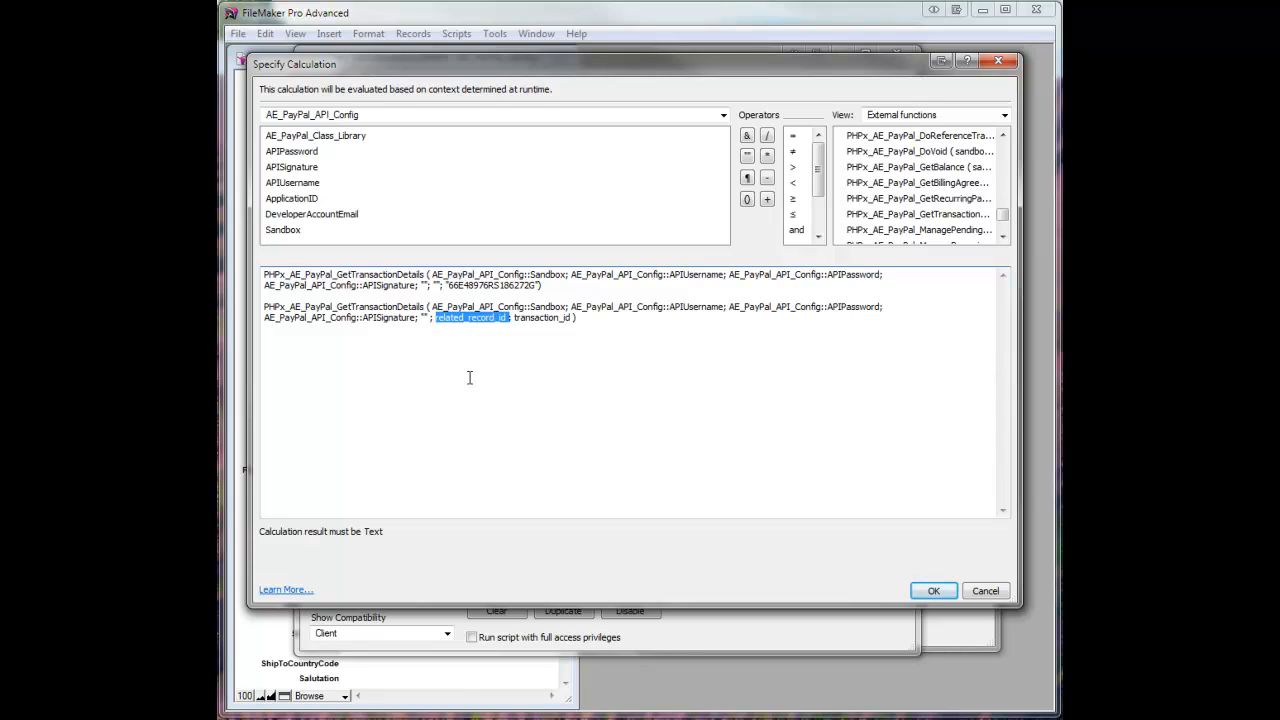
key("Delete")
type("\"\"")
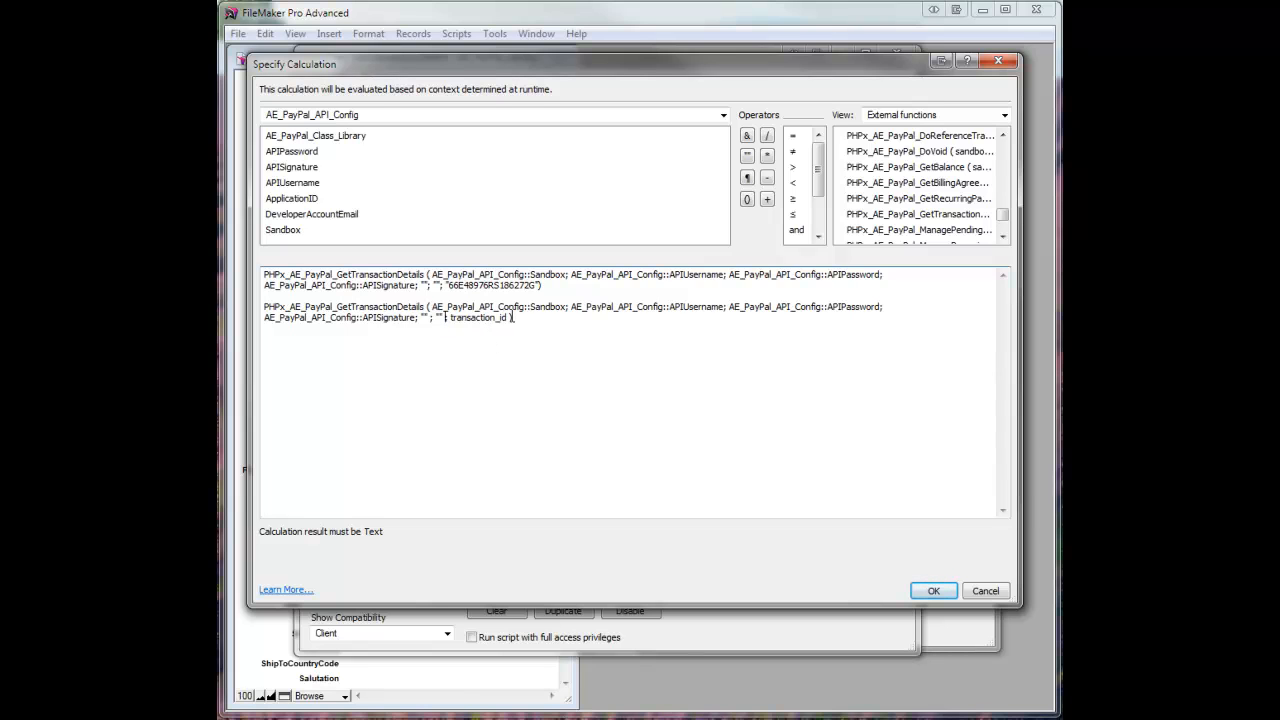
left_click(932, 590)
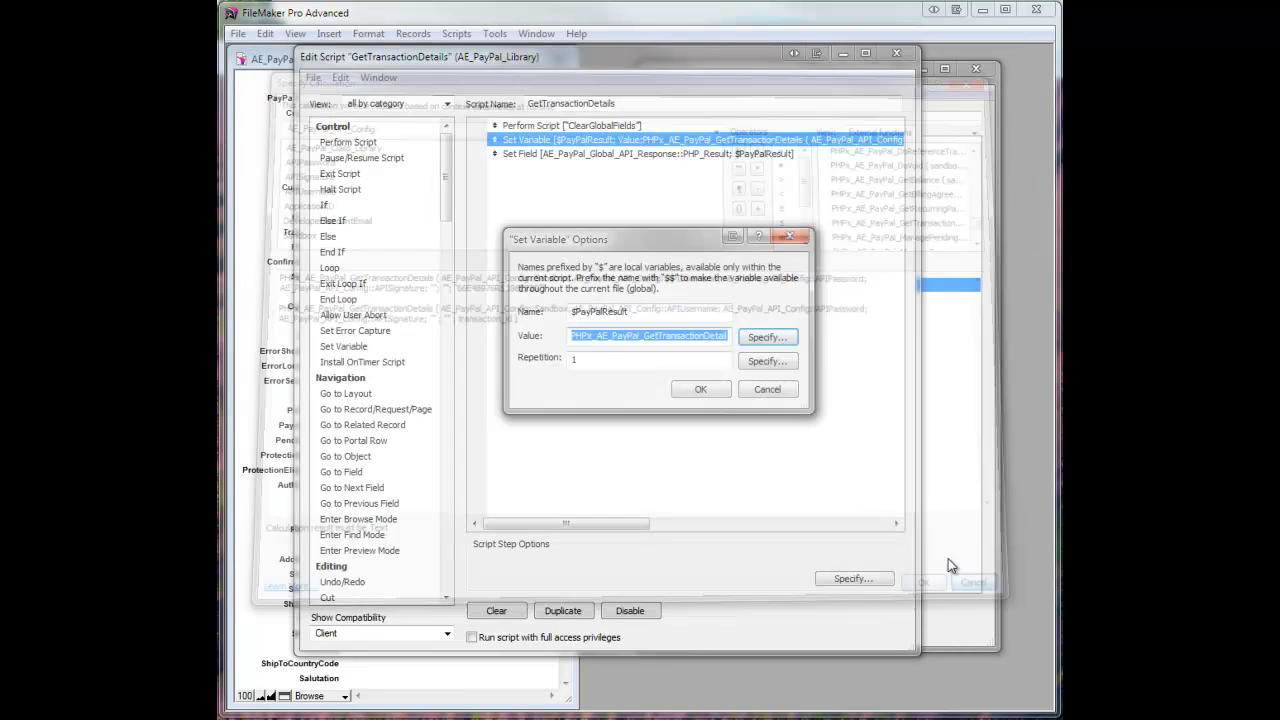
- Confirm the $PayPalResult variable options so the script runs and shows Ack Success, PaymentStatus Refunded
left_click(700, 388)
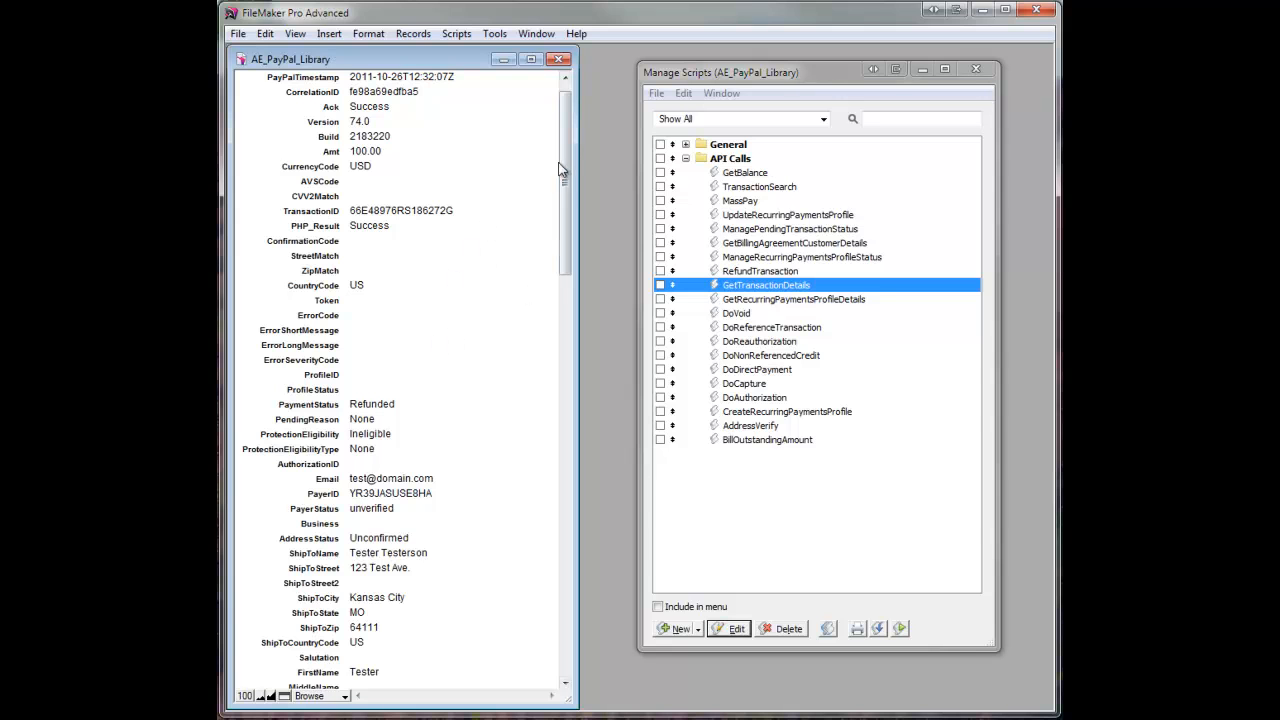
- Scroll the AE_PayPal_Library window to reveal the status toolbar above the filled fields
scroll("down", 3)
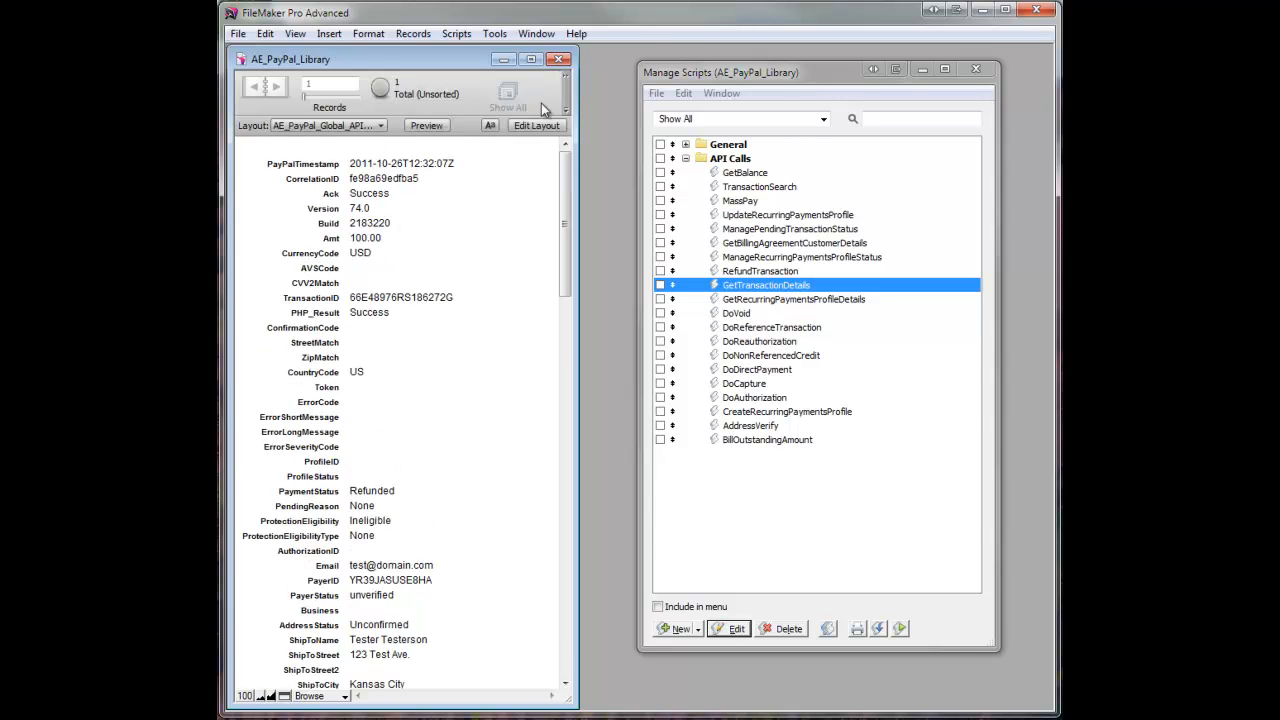
- Switch to the AE_PayPal_API_Logs layout showing a log record's timestamp, raw request and response
left_click(328, 124)
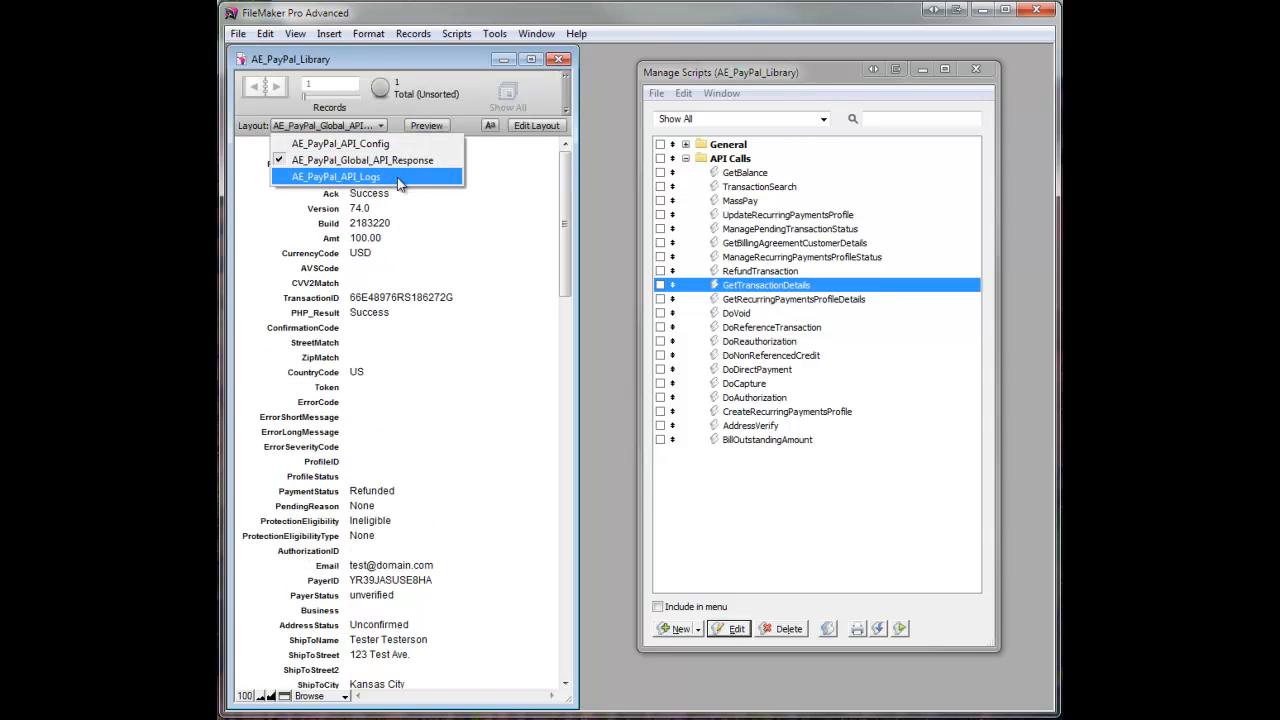
left_click(336, 176)
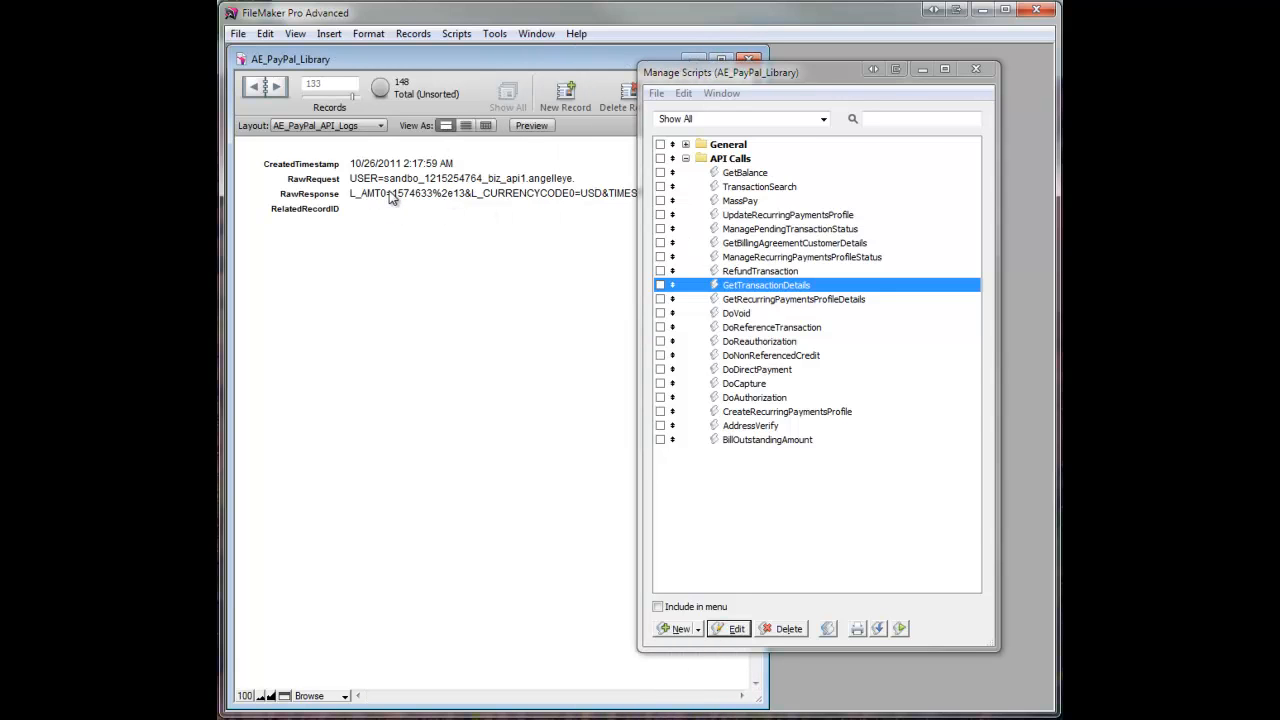
mouse_move(400, 210)
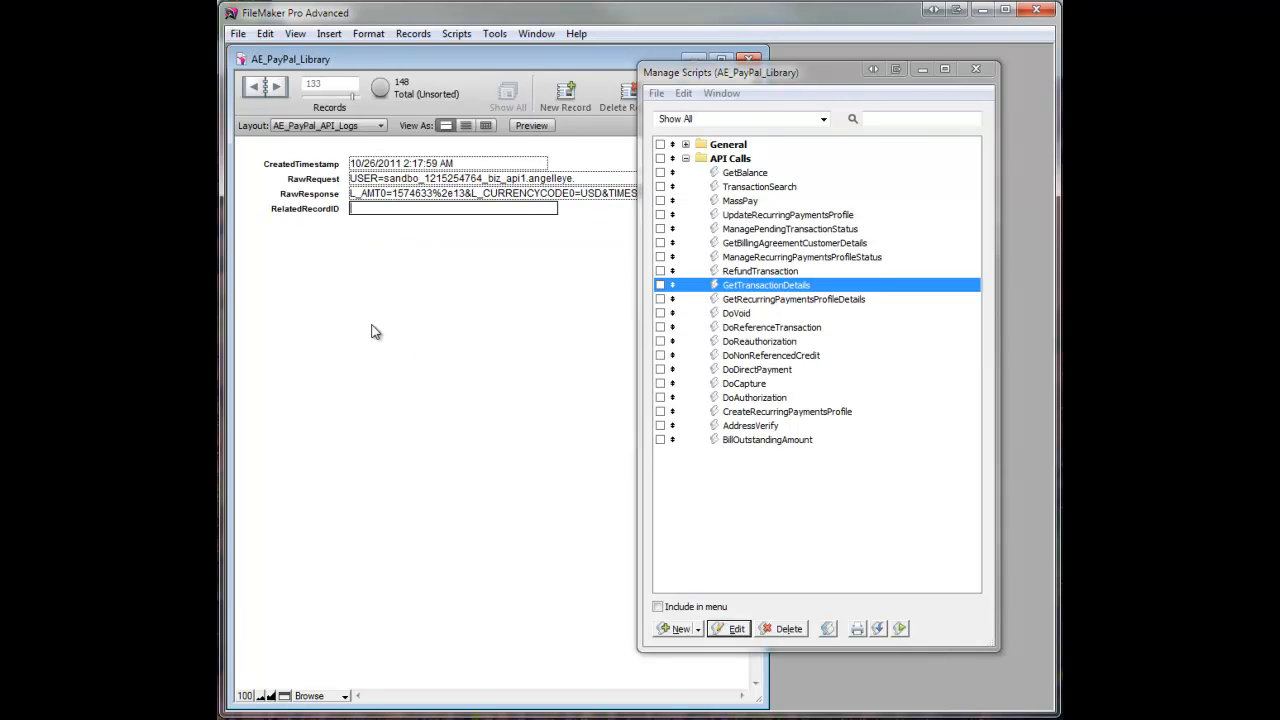
mouse_move(388, 302)
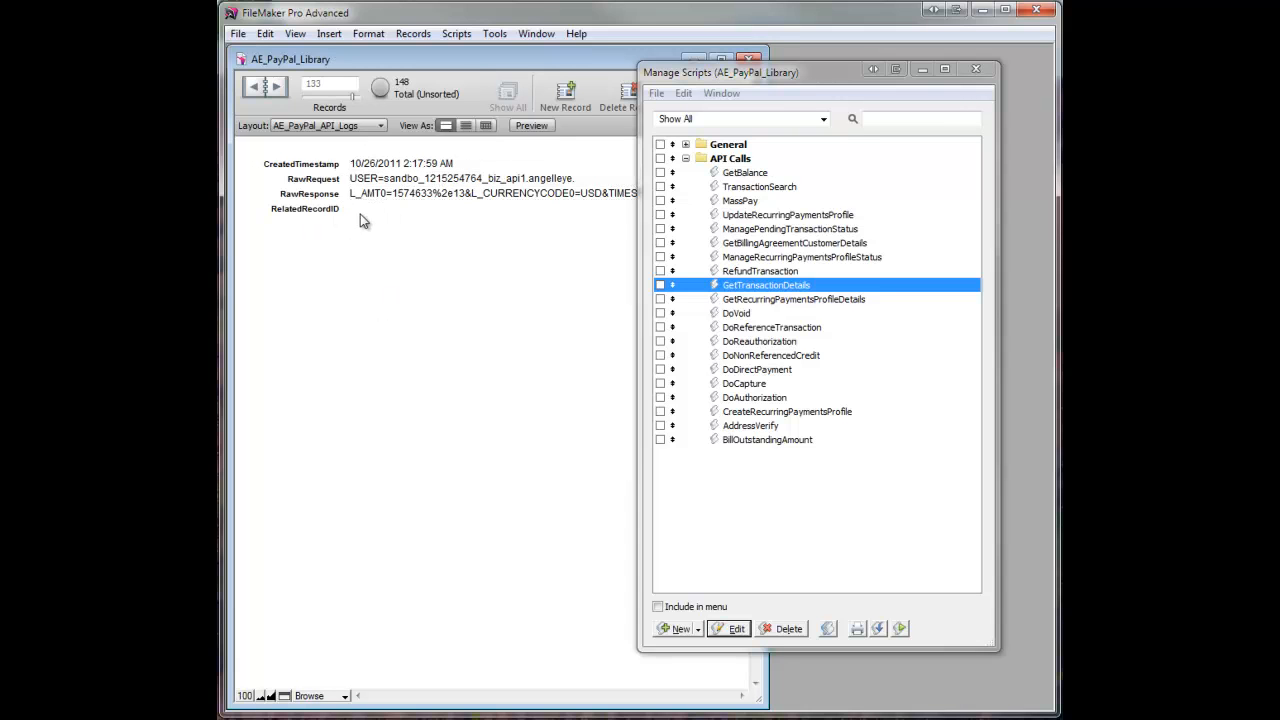
mouse_move(372, 218)
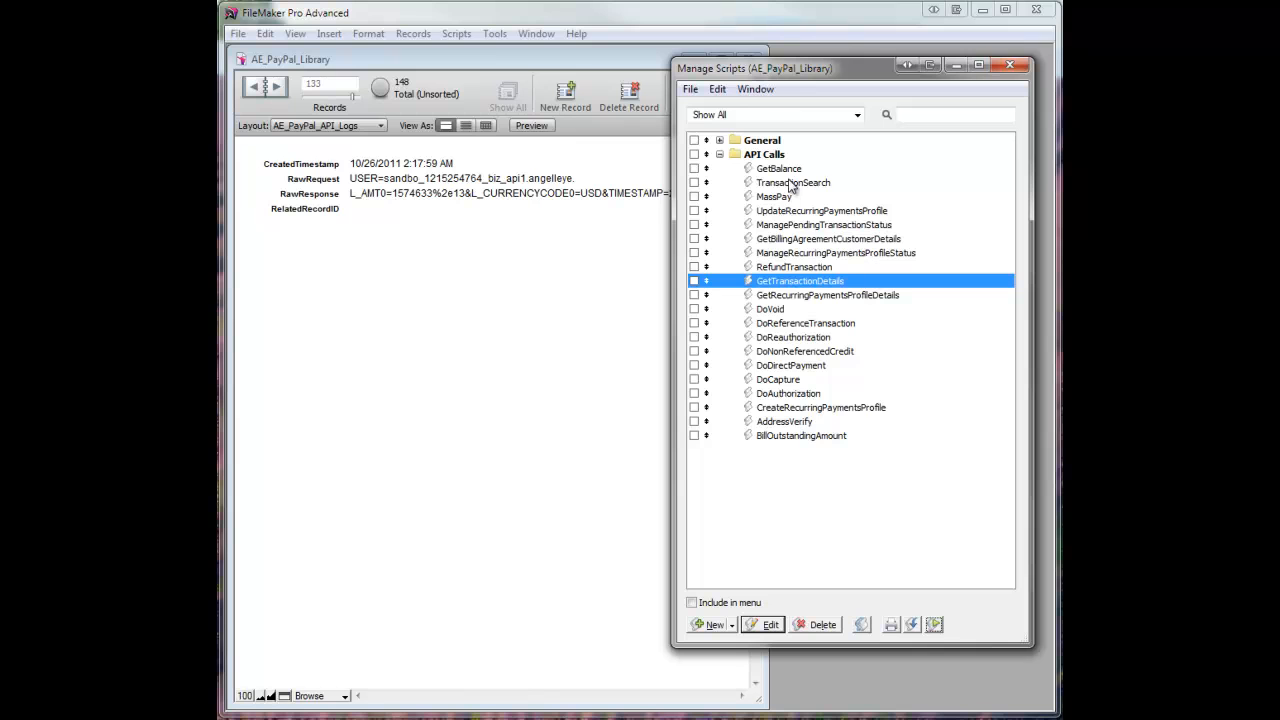
mouse_move(780, 170)
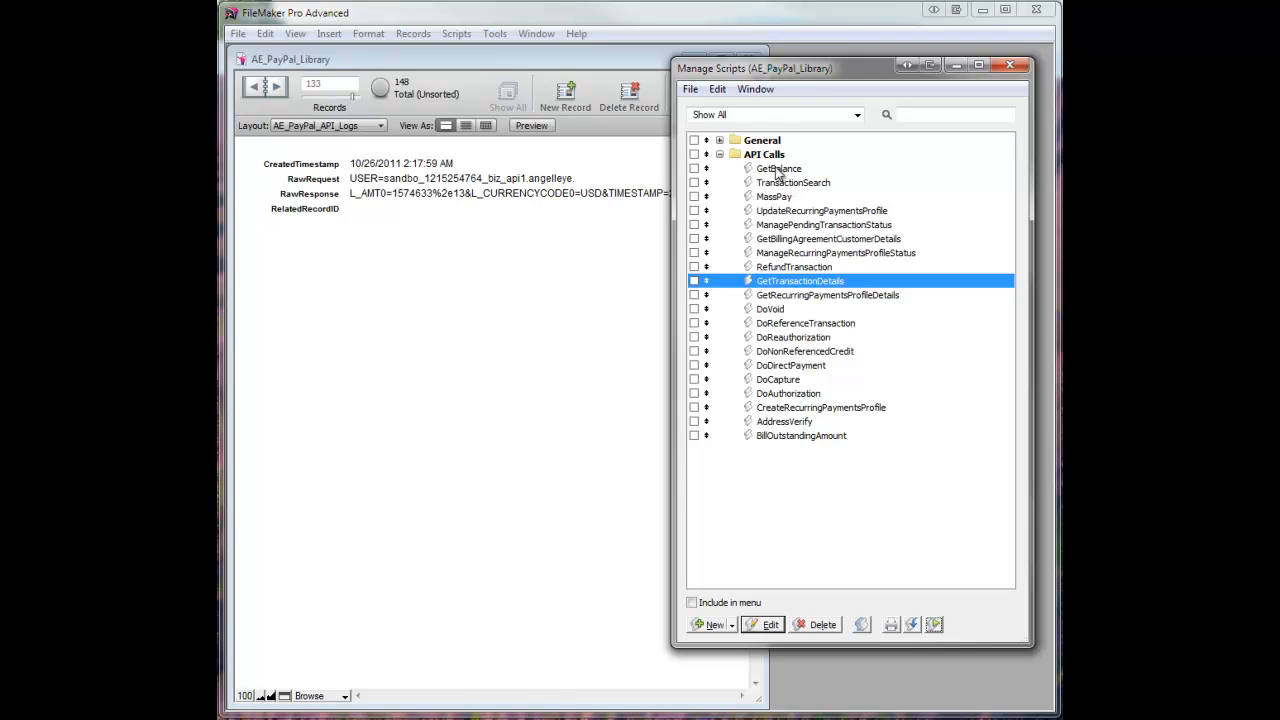
mouse_move(492, 96)
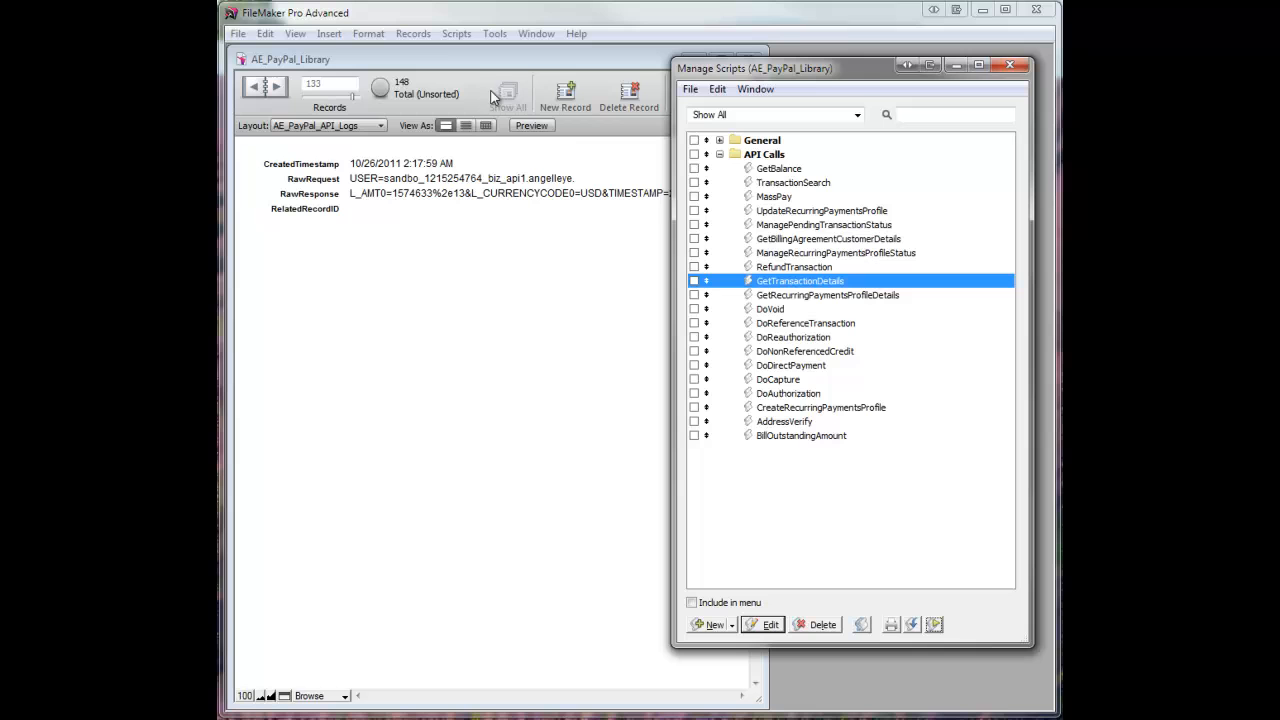
mouse_move(796, 168)
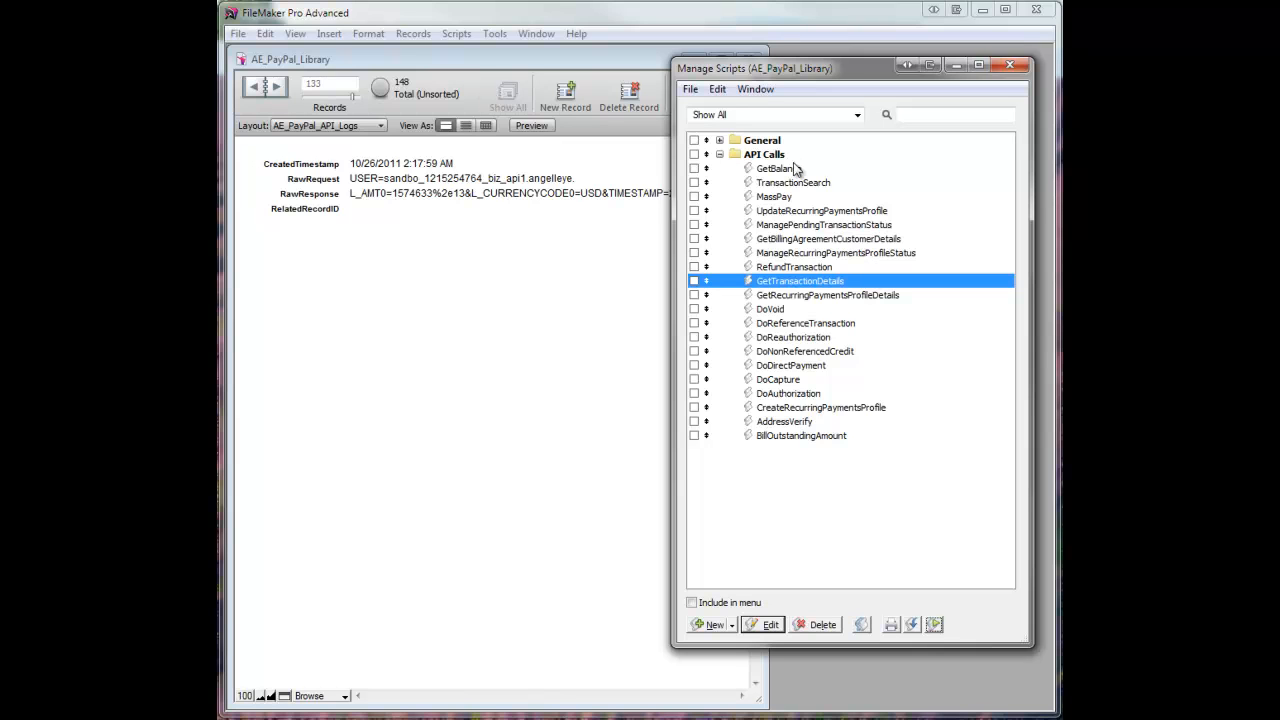